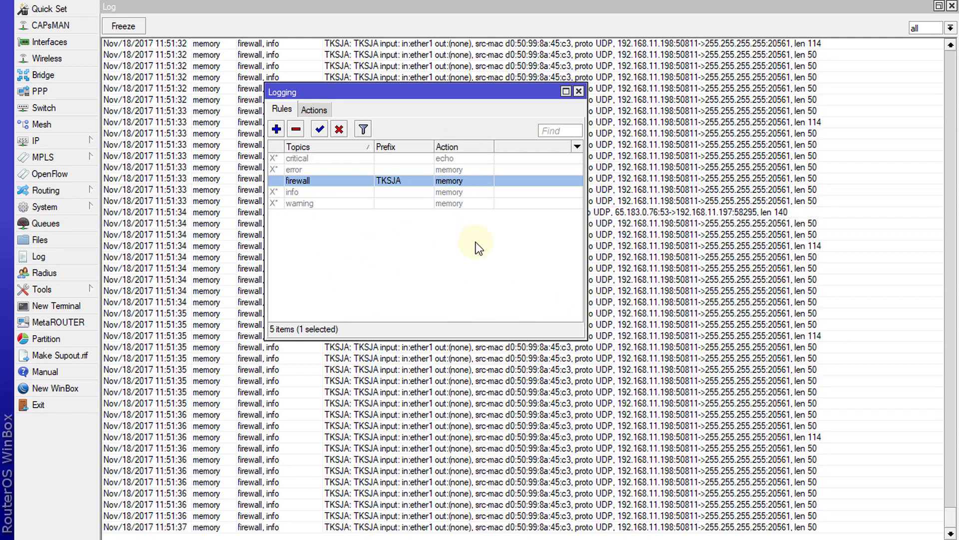
pyautogui.moveTo(409, 223)
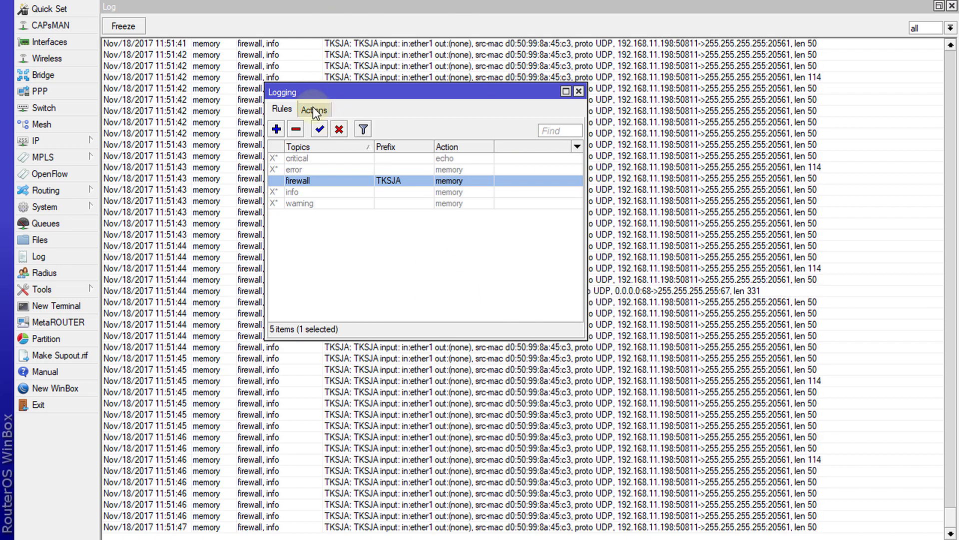
# Set the disk logging action's File Count to 3, keeping 1000 lines per file
pyautogui.click(314, 109)
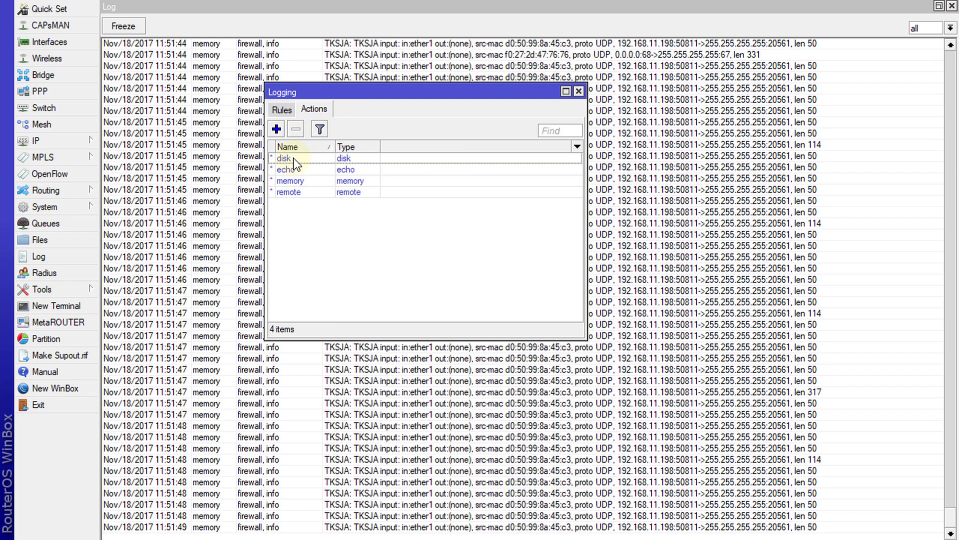
pyautogui.doubleClick(284, 157)
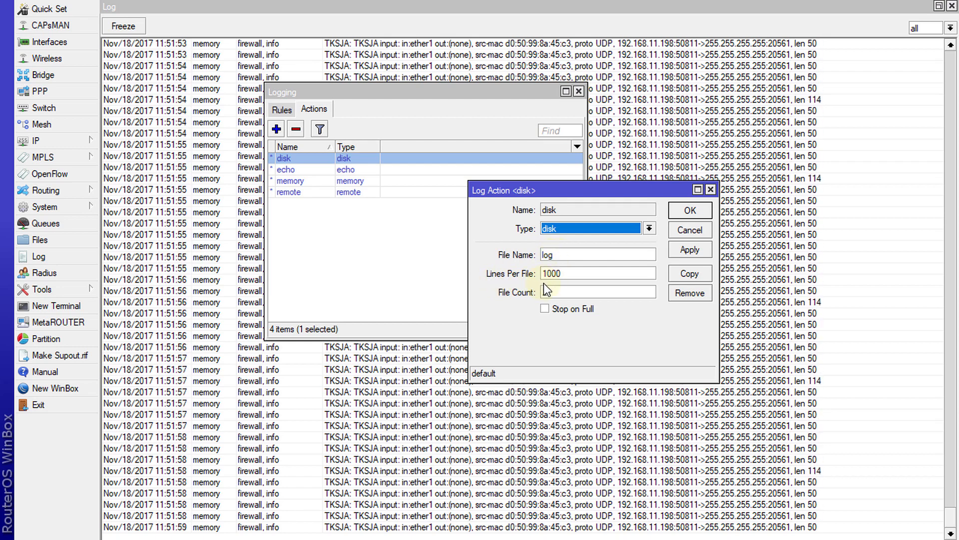
pyautogui.write('2')
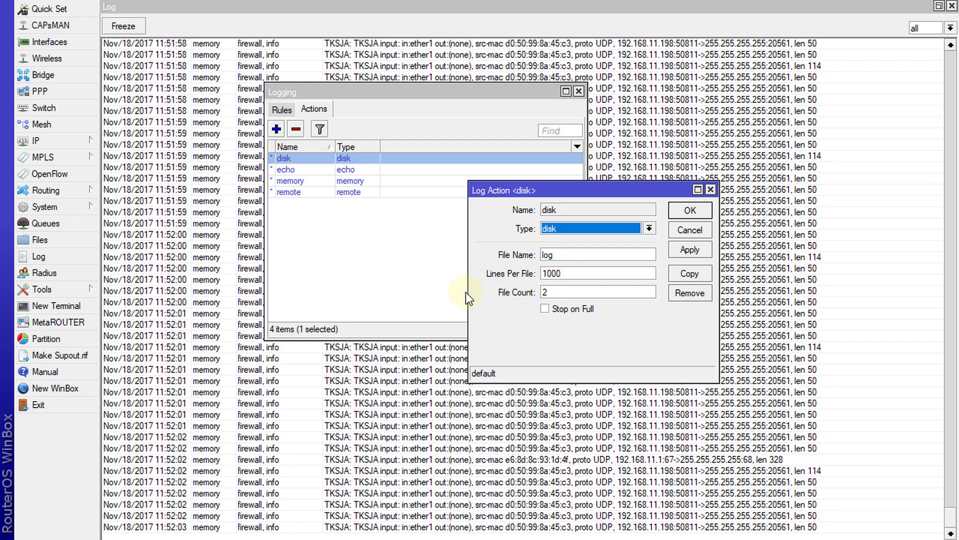
pyautogui.click(593, 292)
pyautogui.write('3')
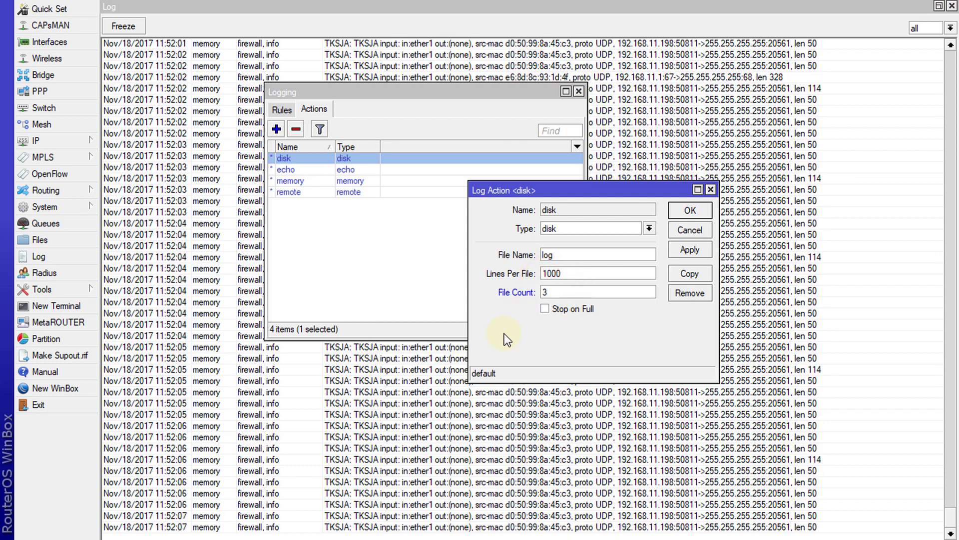
pyautogui.click(689, 250)
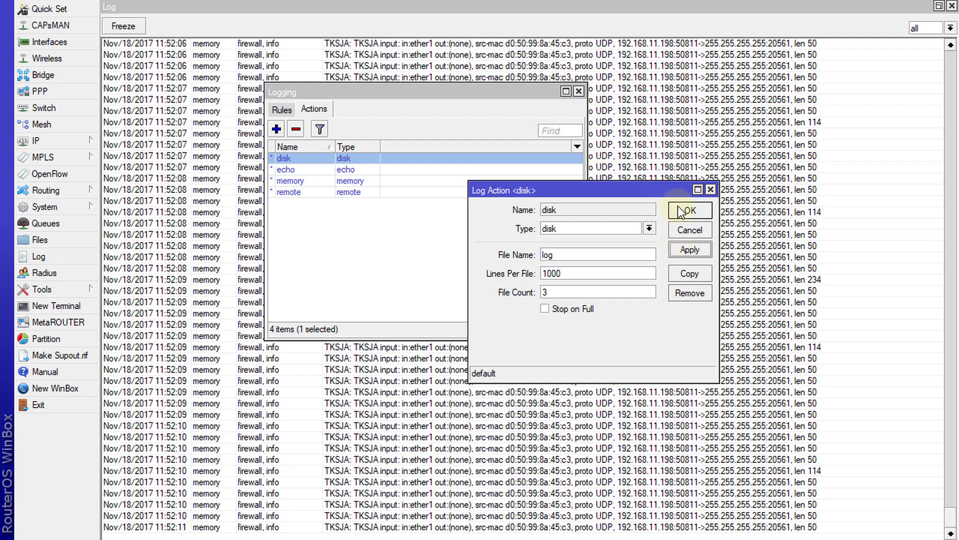
pyautogui.click(687, 210)
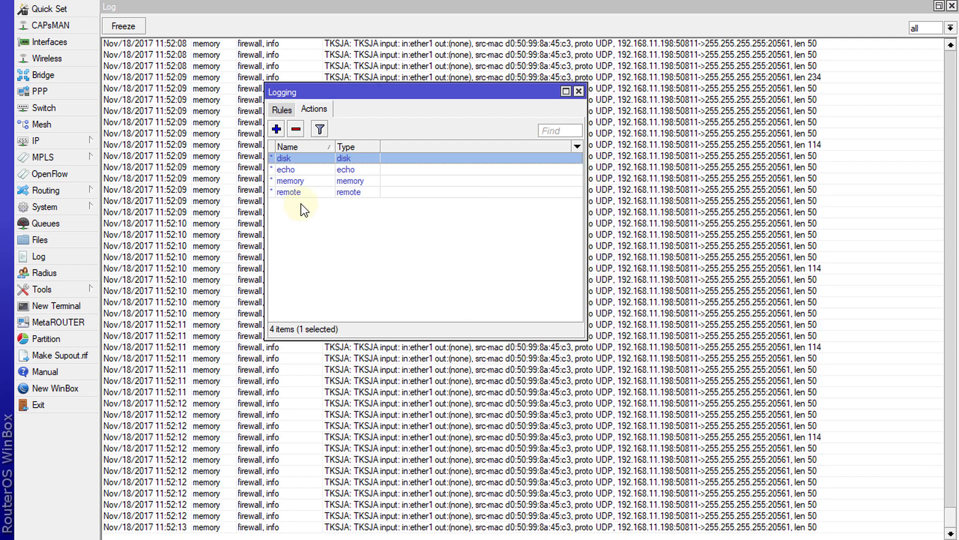
# Change the TKSJA firewall logging rule's action from memory to disk
pyautogui.click(281, 109)
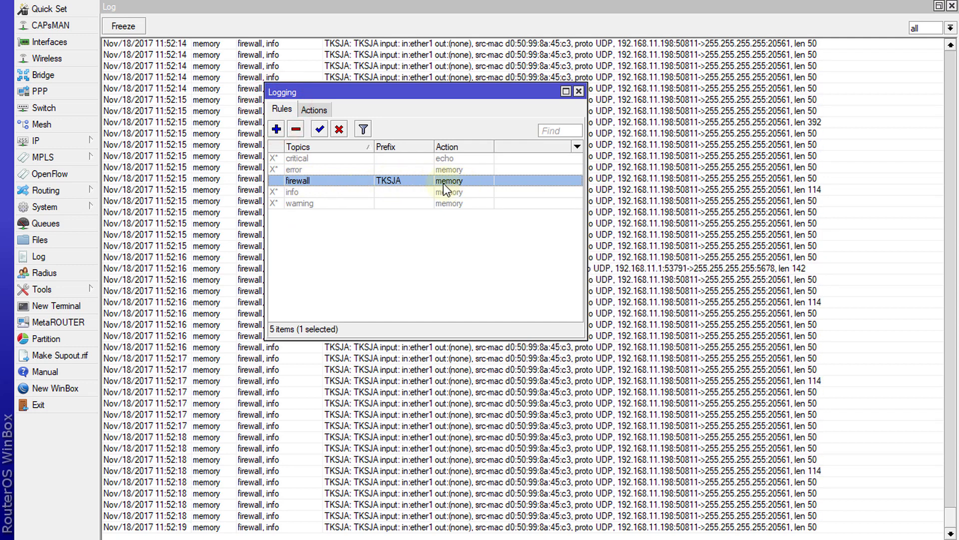
pyautogui.doubleClick(447, 180)
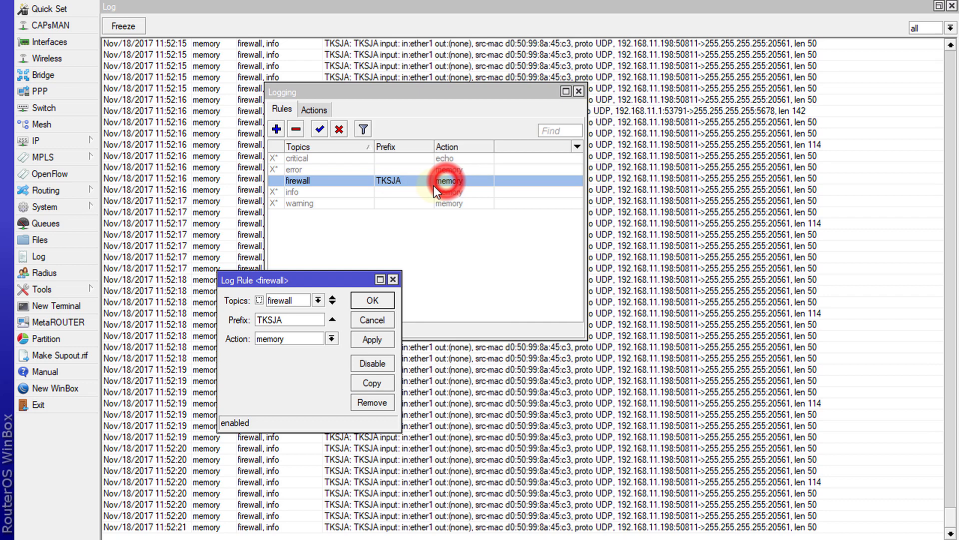
pyautogui.click(332, 339)
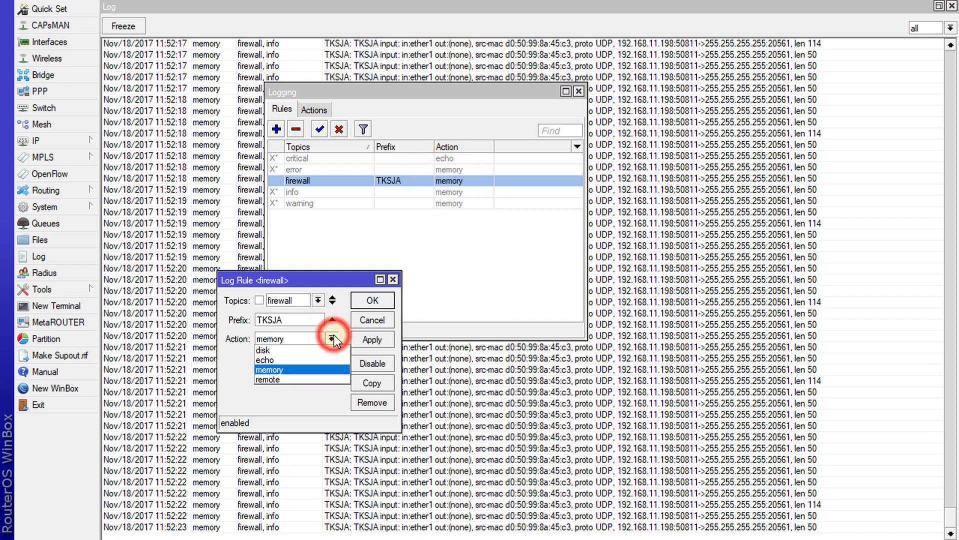
pyautogui.click(263, 350)
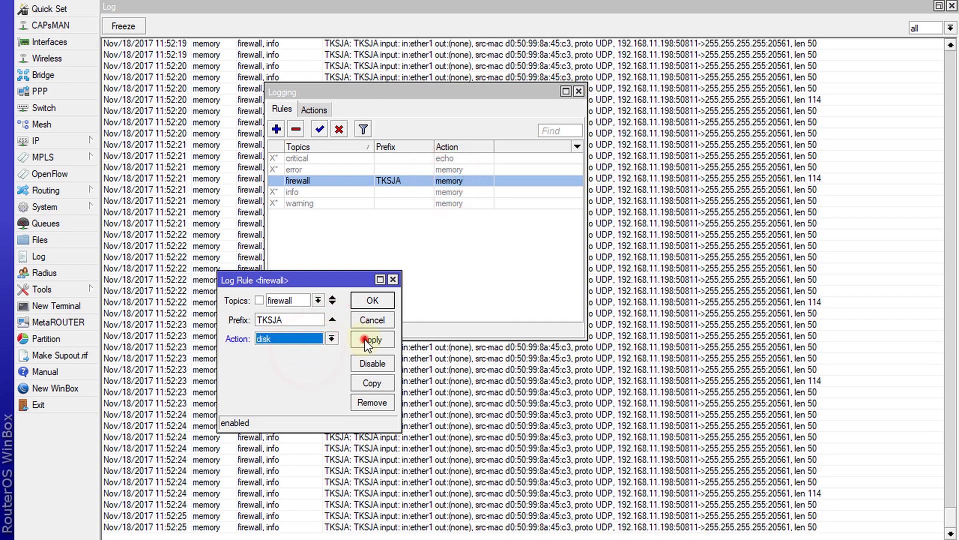
pyautogui.click(371, 340)
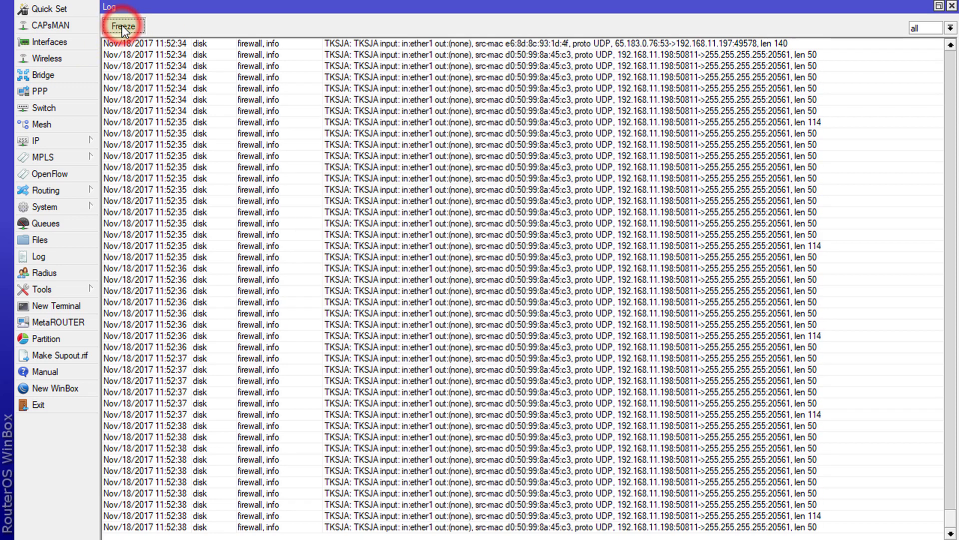
# Freeze the log, scroll back to the memory-to-disk change, and show the file list
pyautogui.click(123, 25)
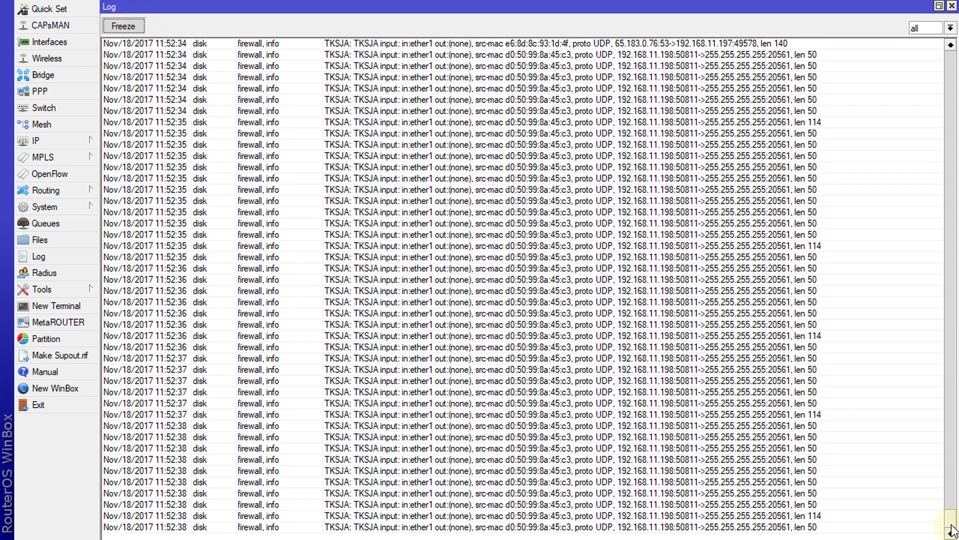
pyautogui.scroll(3)
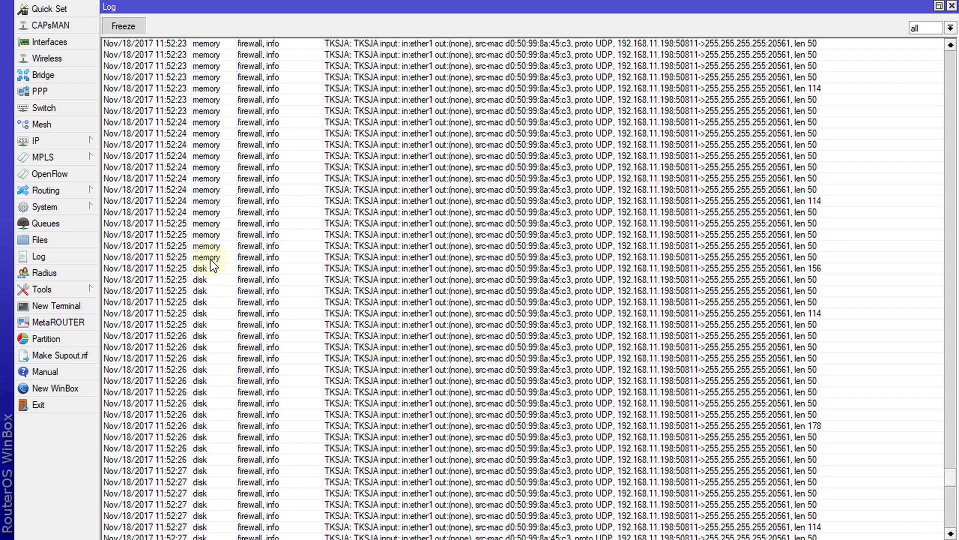
pyautogui.moveTo(203, 274)
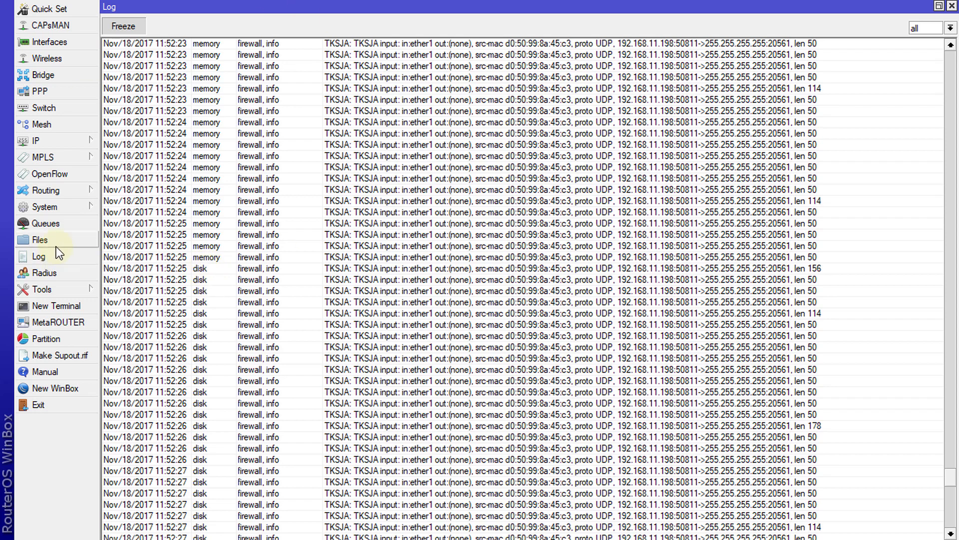
pyautogui.click(39, 239)
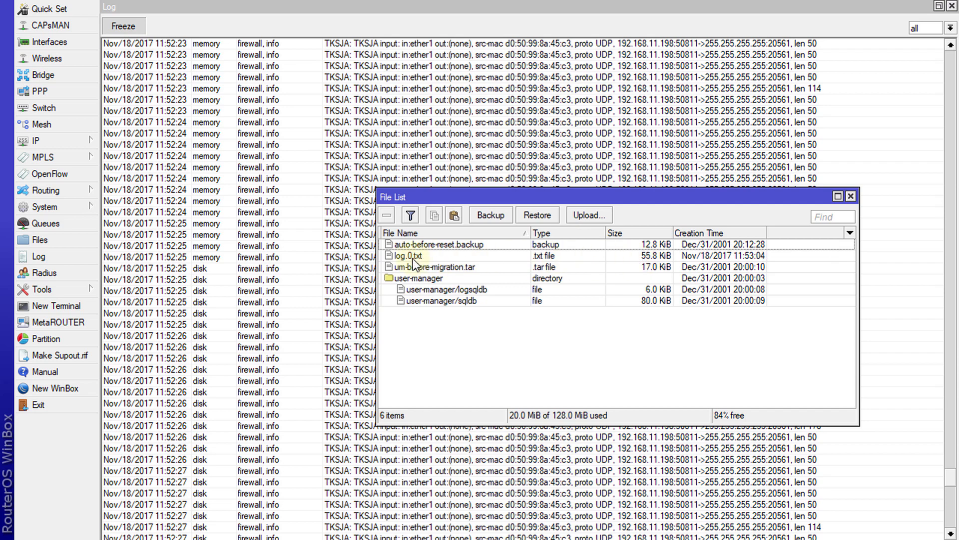
pyautogui.click(410, 255)
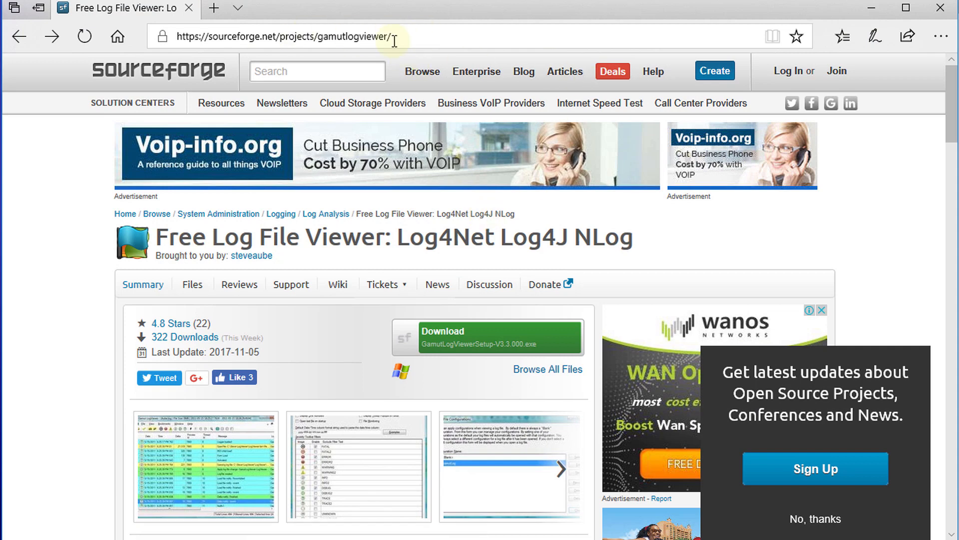
pyautogui.moveTo(176, 256)
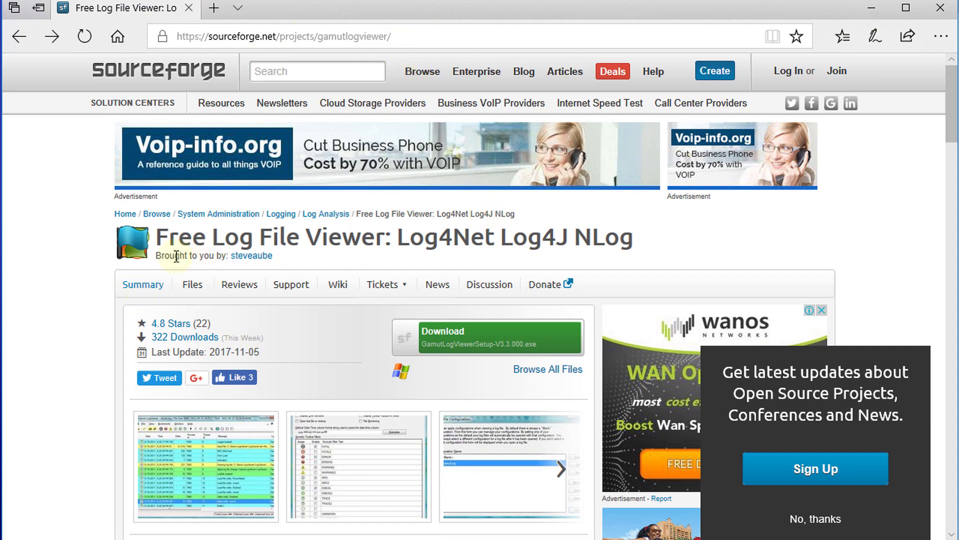
pyautogui.moveTo(330, 257)
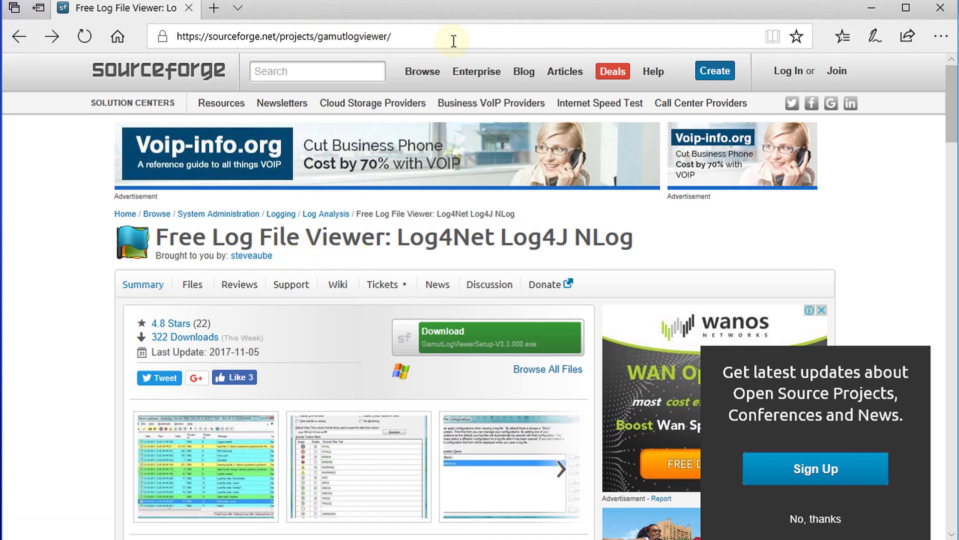
pyautogui.moveTo(71, 298)
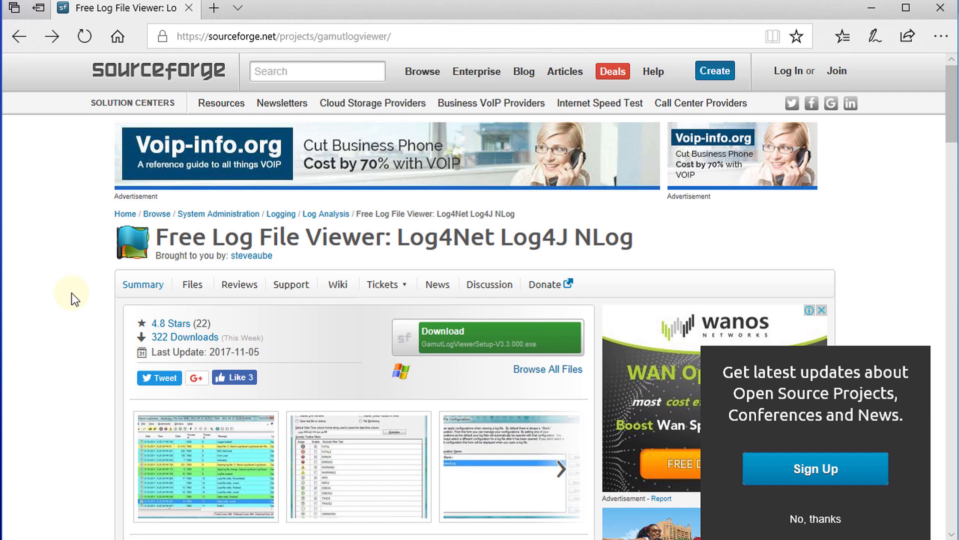
pyautogui.moveTo(383, 284)
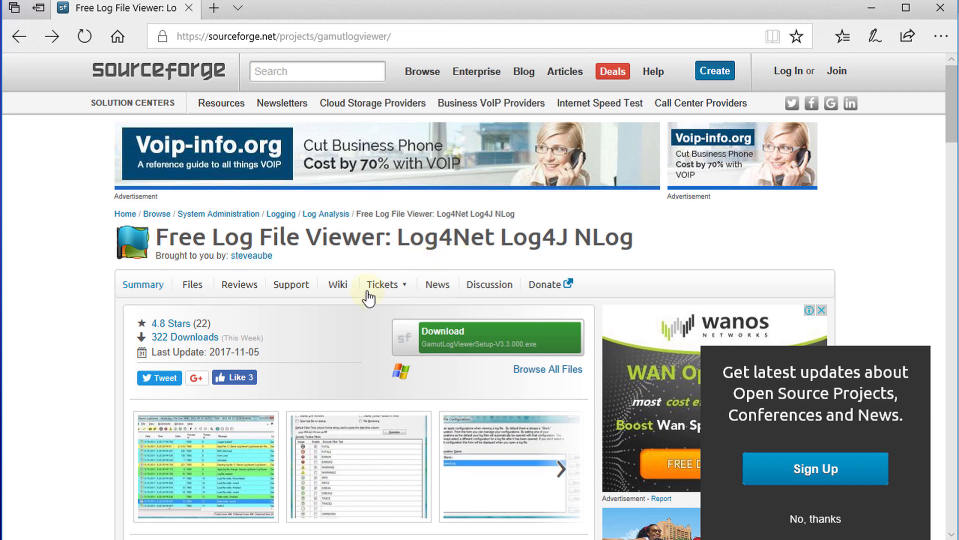
pyautogui.moveTo(449, 343)
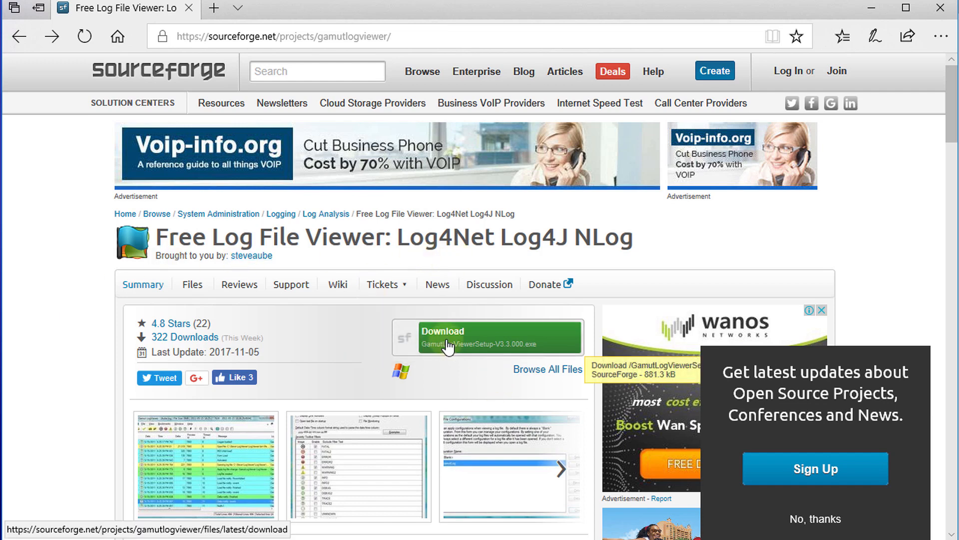
pyautogui.moveTo(477, 346)
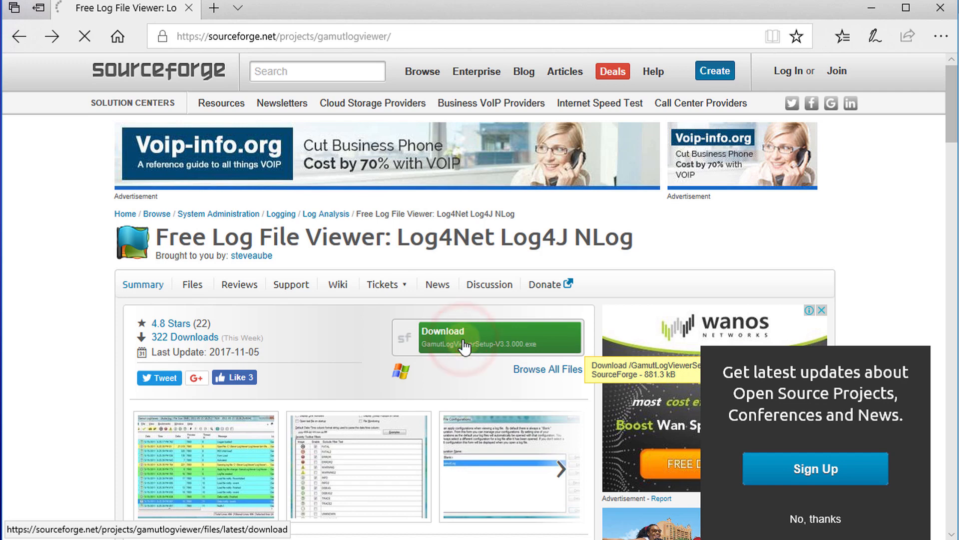
# Download GamutLogViewerSetup-V3.3.0.exe from the SourceForge gamutlogviewer page
pyautogui.click(486, 337)
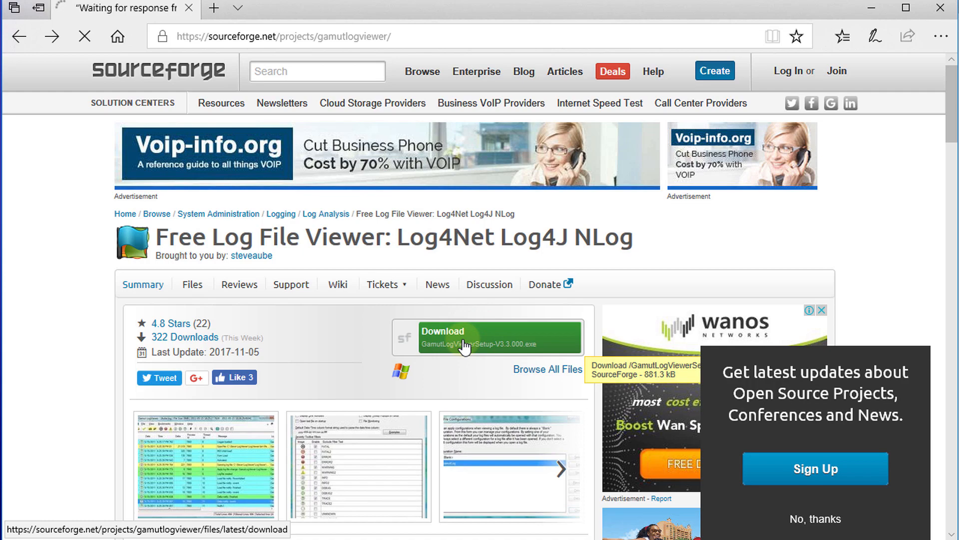
# Accept the license, install GamutLogViewer Basic, and launch it when setup finishes
pyautogui.click(496, 338)
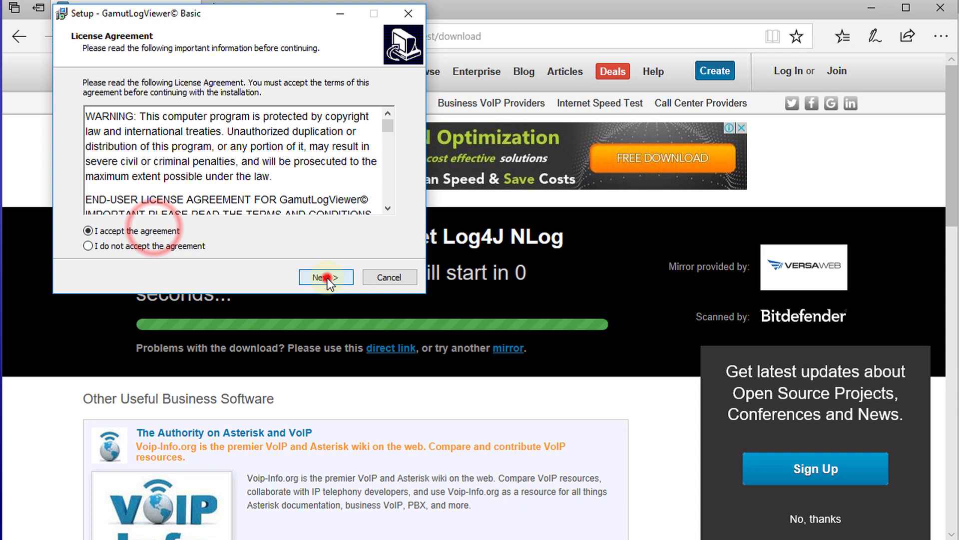
pyautogui.click(325, 276)
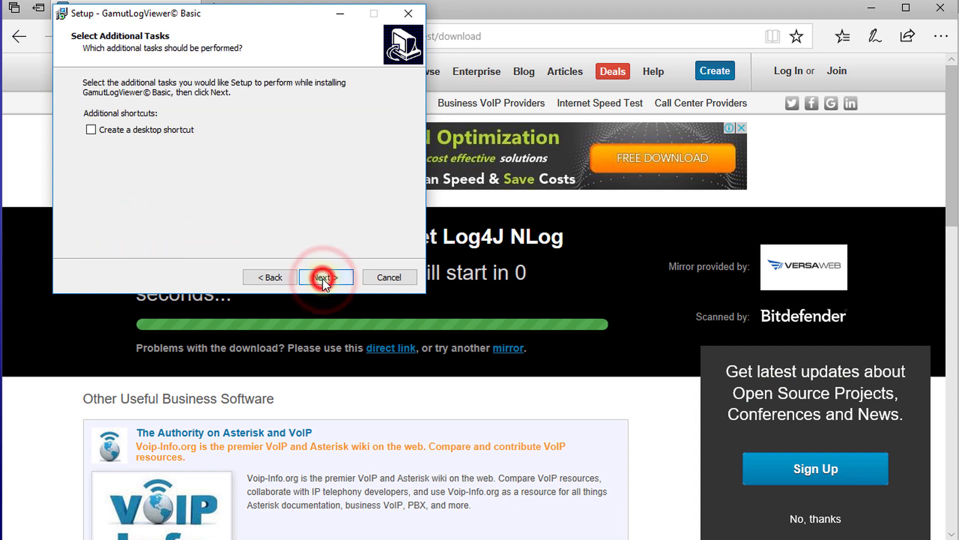
pyautogui.moveTo(169, 136)
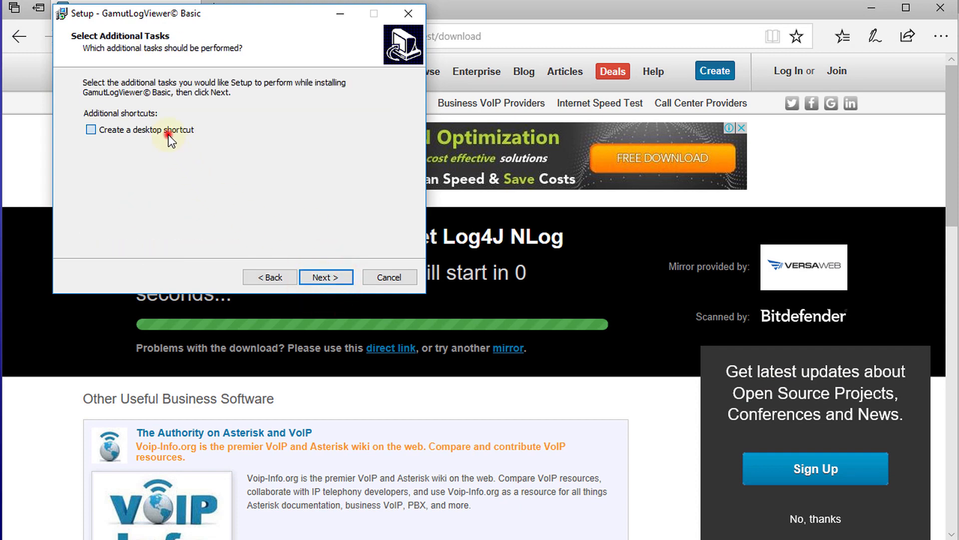
pyautogui.click(326, 277)
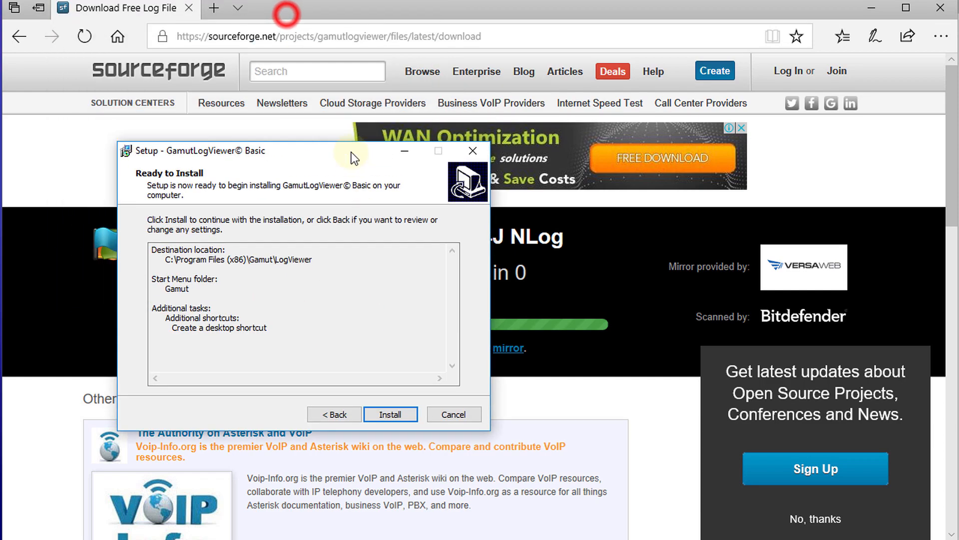
pyautogui.click(390, 414)
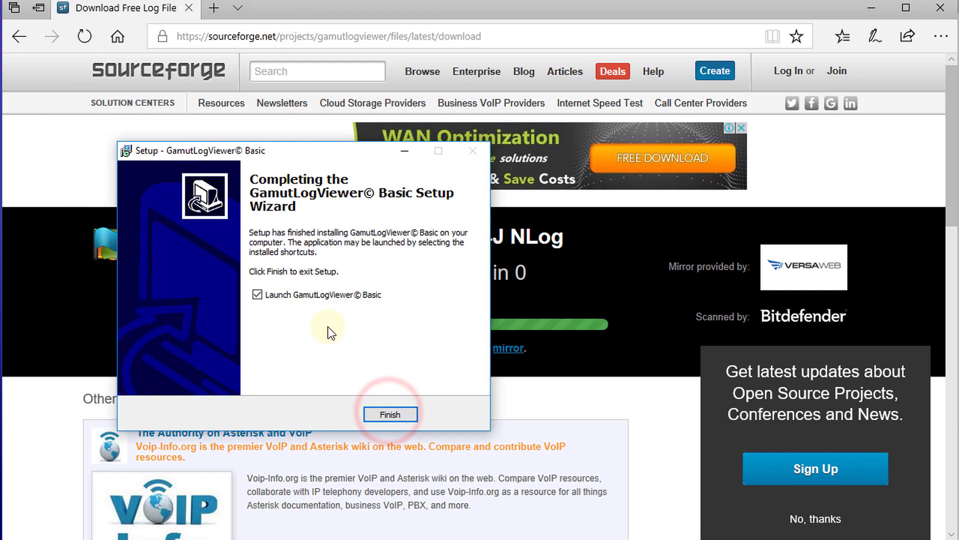
pyautogui.click(390, 414)
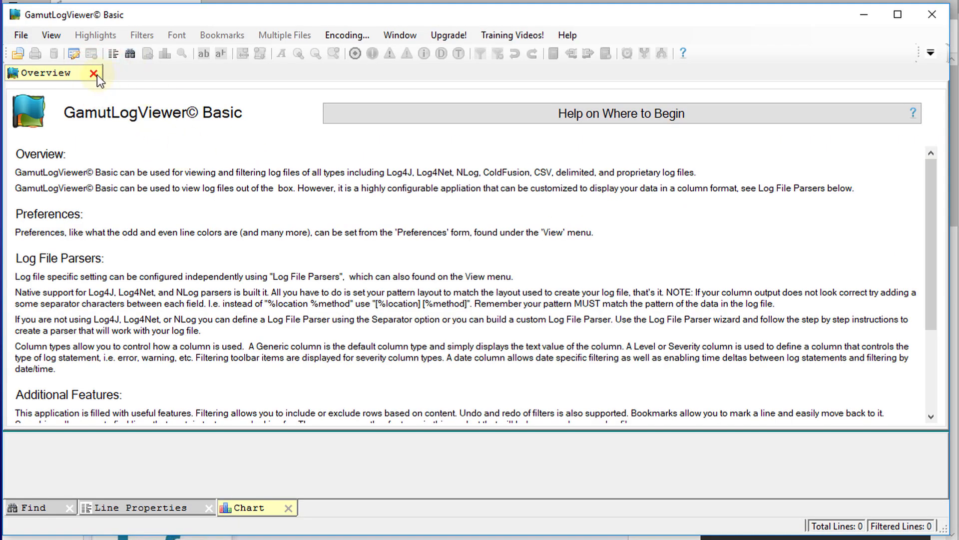
# Close GamutLogViewer's Overview help tab
pyautogui.click(94, 73)
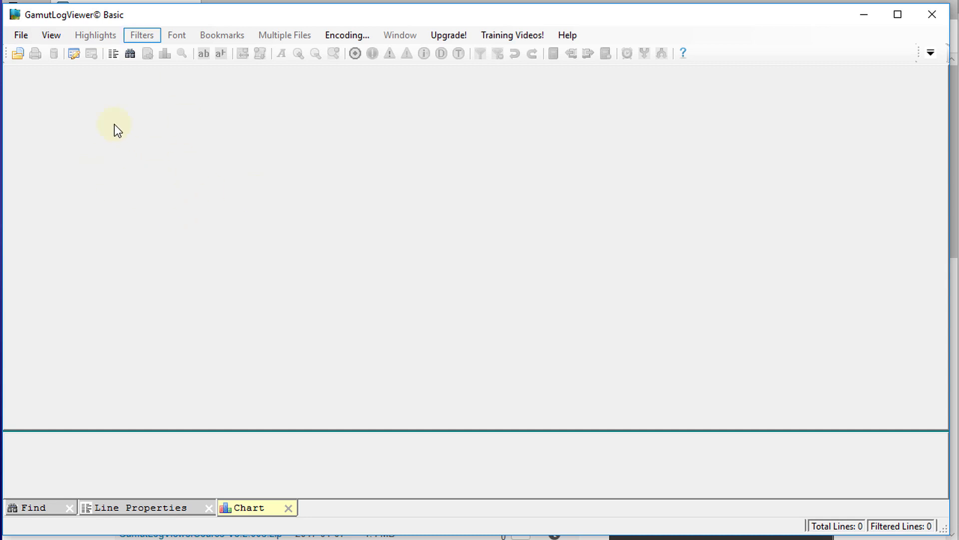
pyautogui.moveTo(152, 104)
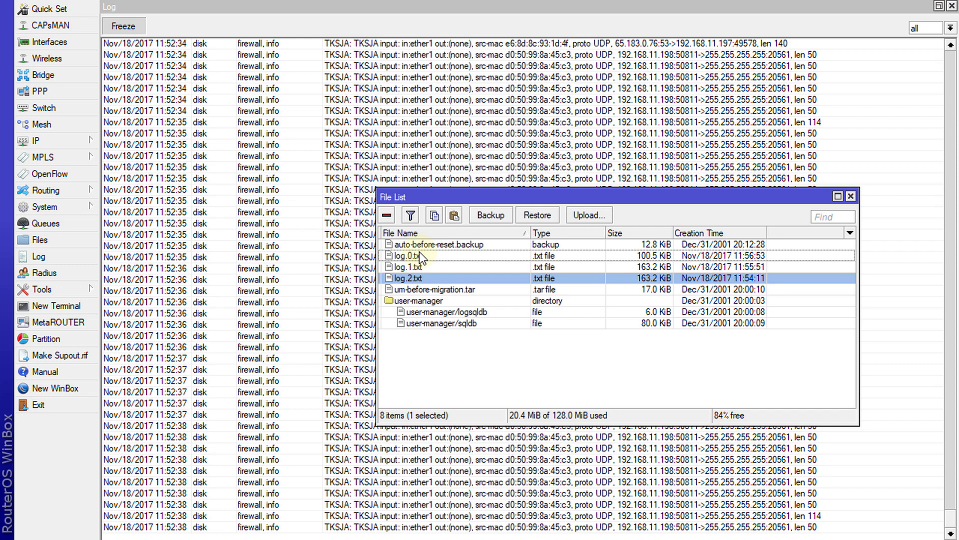
pyautogui.moveTo(537, 144)
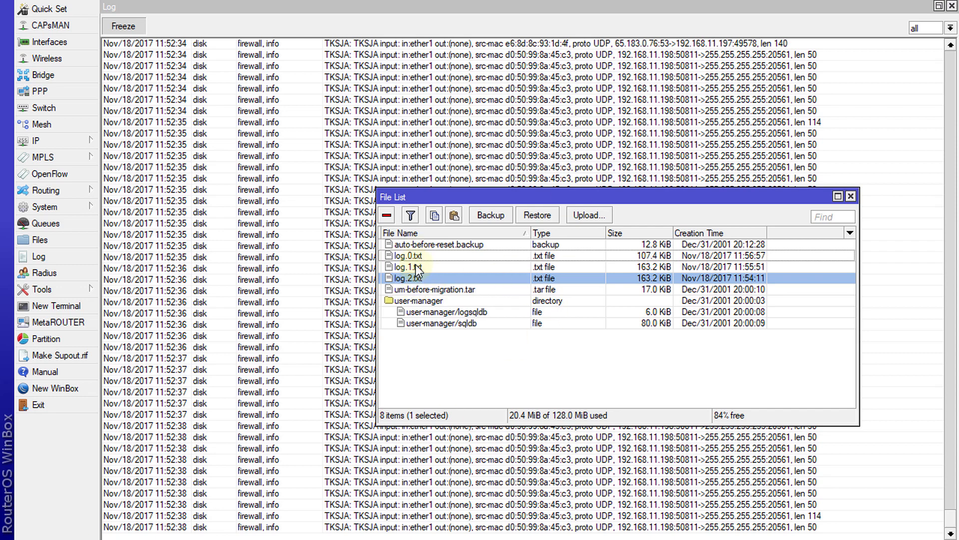
# Select log.0.txt in the WinBox file list
pyautogui.click(403, 255)
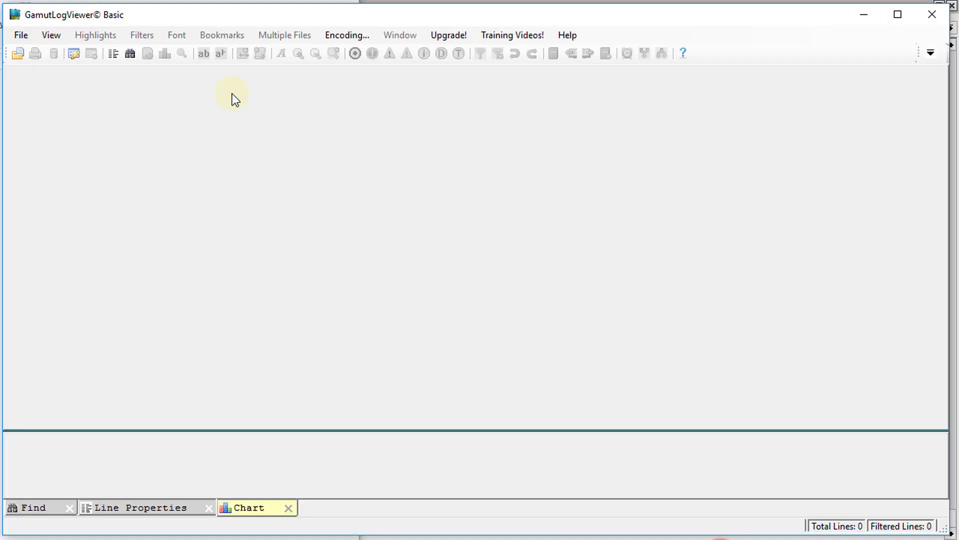
pyautogui.moveTo(90, 114)
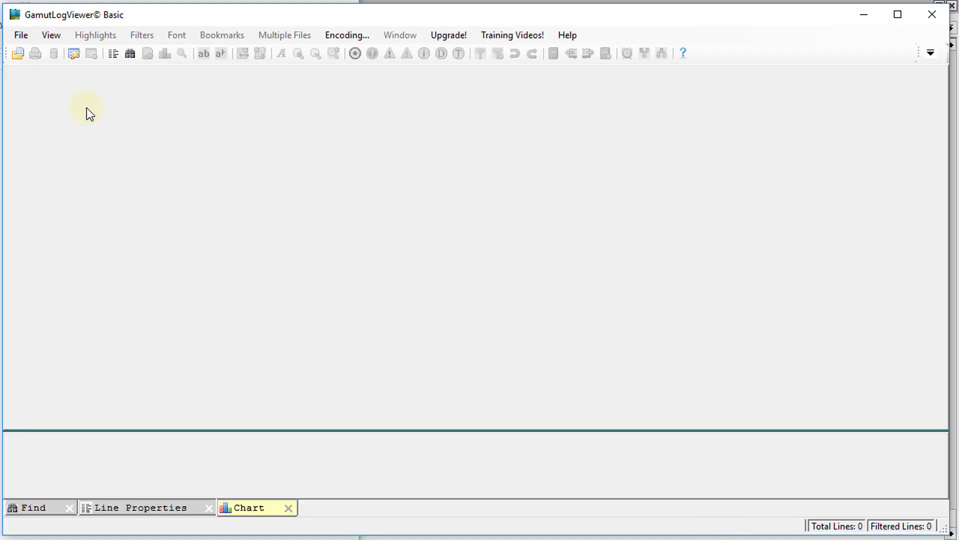
pyautogui.moveTo(17, 54)
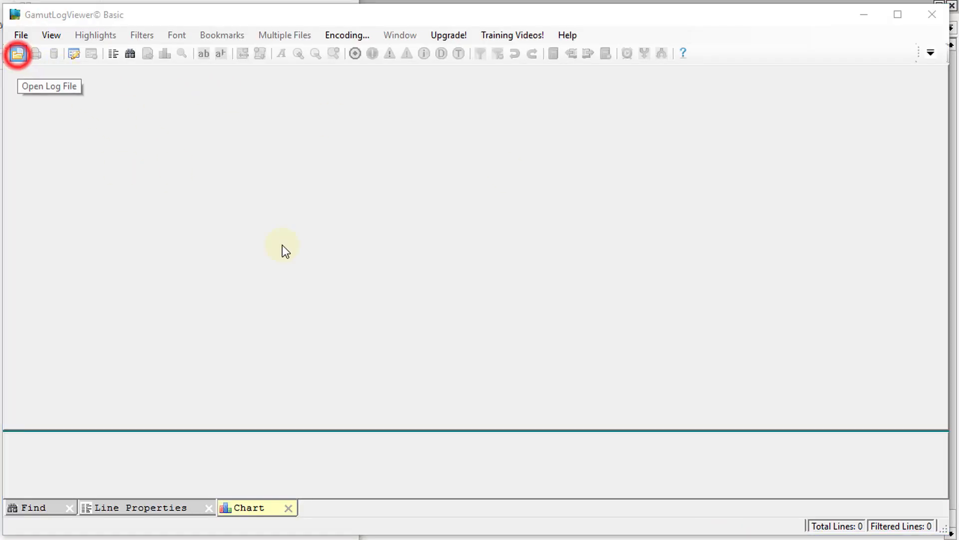
# Load log.0 from the Desktop into GamutLogViewer and scroll through its 842 entries
pyautogui.click(17, 54)
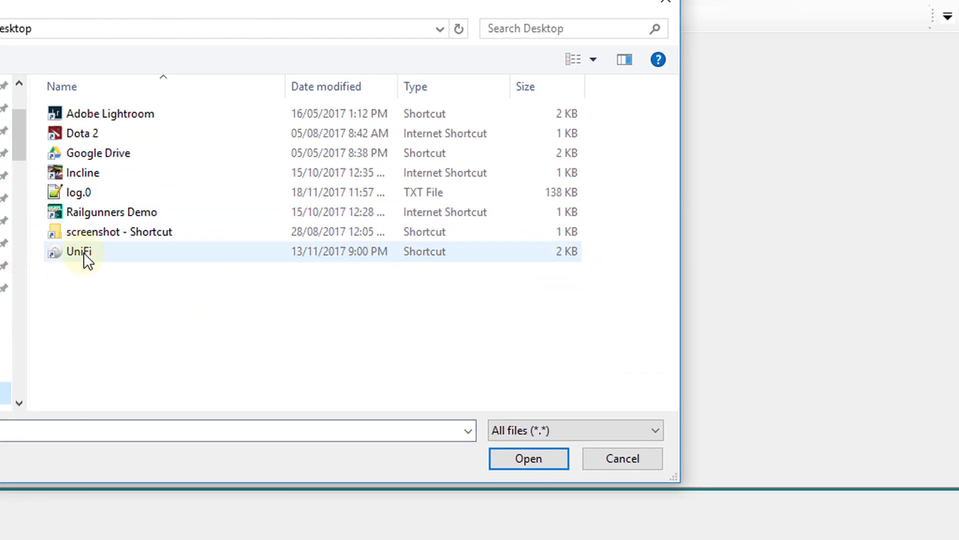
pyautogui.click(79, 192)
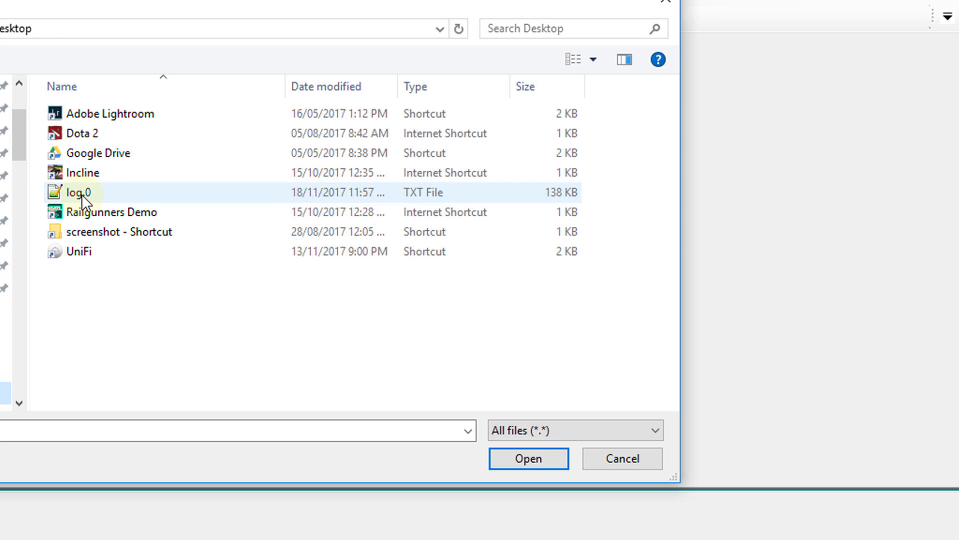
pyautogui.click(528, 458)
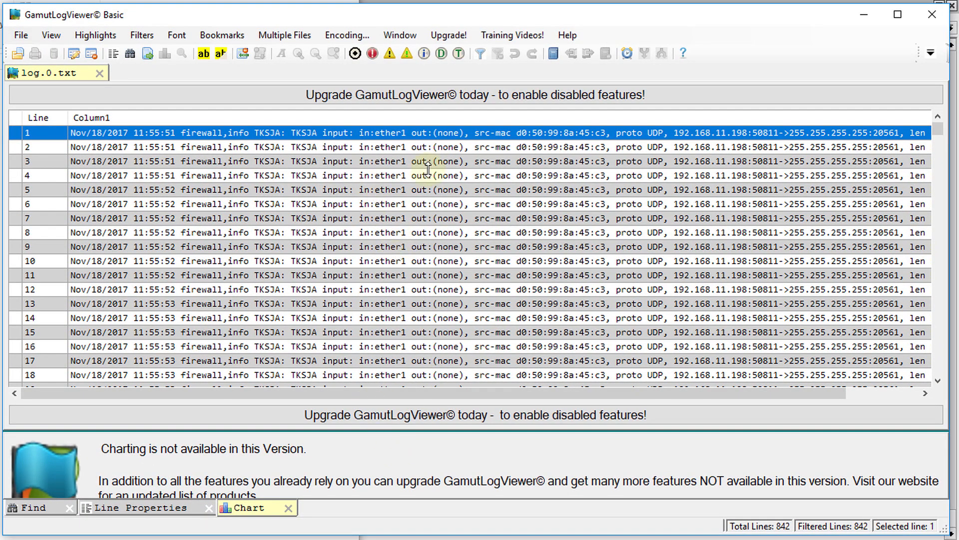
pyautogui.moveTo(414, 223)
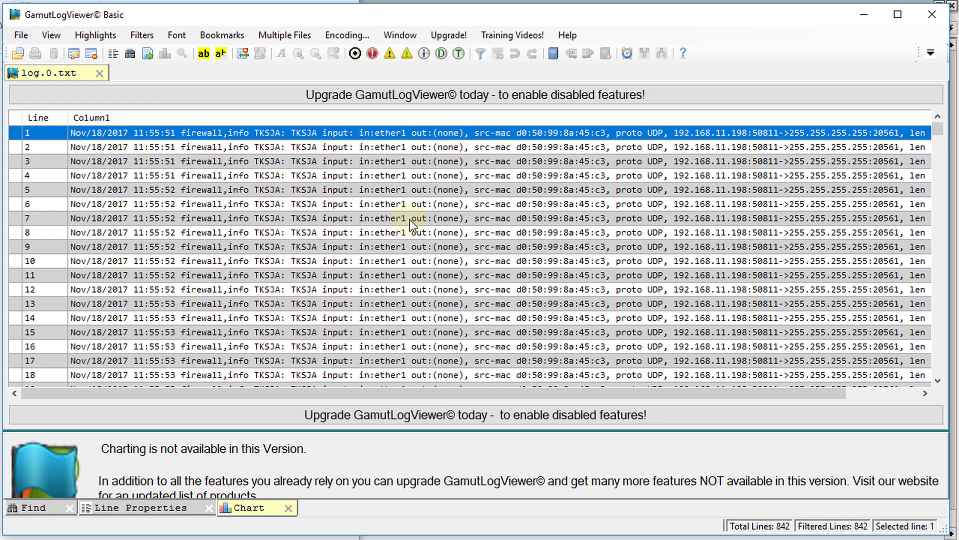
pyautogui.moveTo(310, 351)
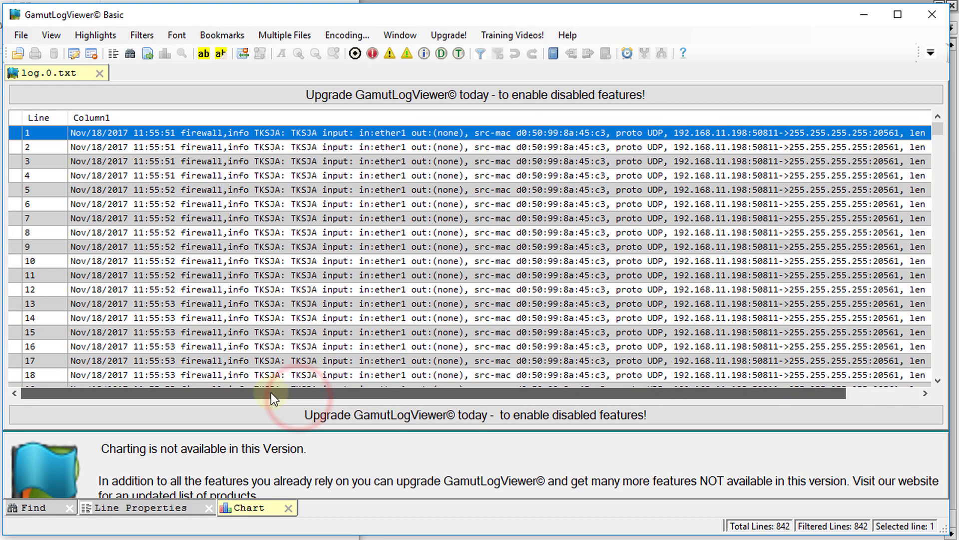
pyautogui.scroll(-3)
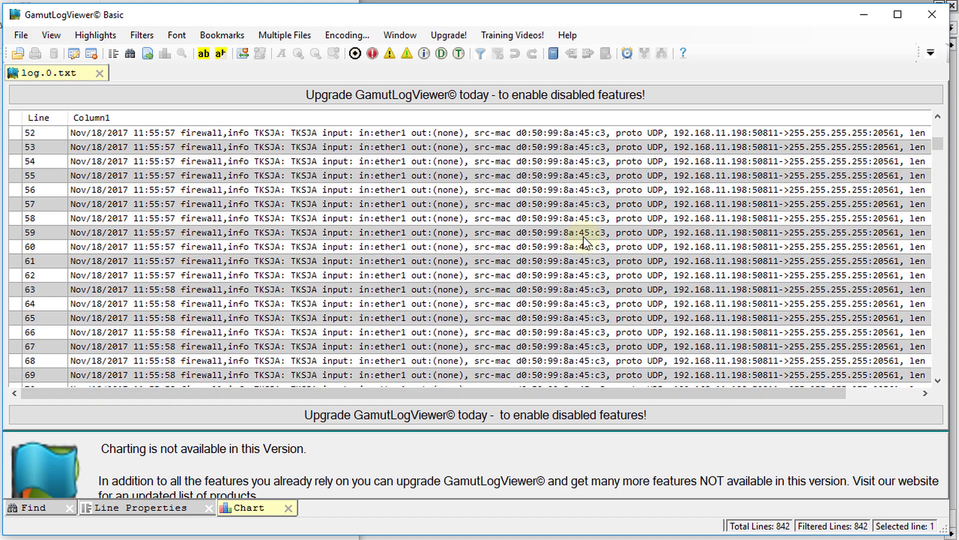
pyautogui.scroll(-3)
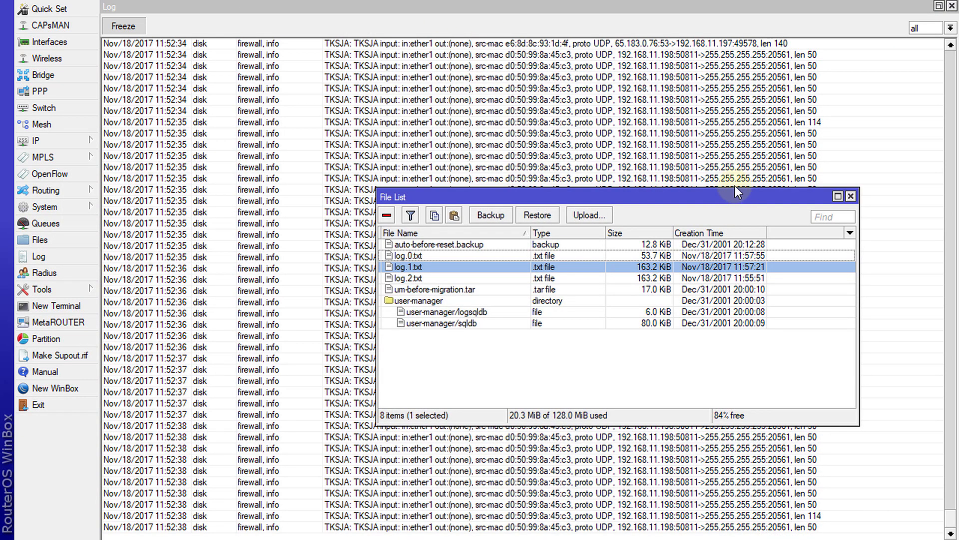
pyautogui.moveTo(120, 214)
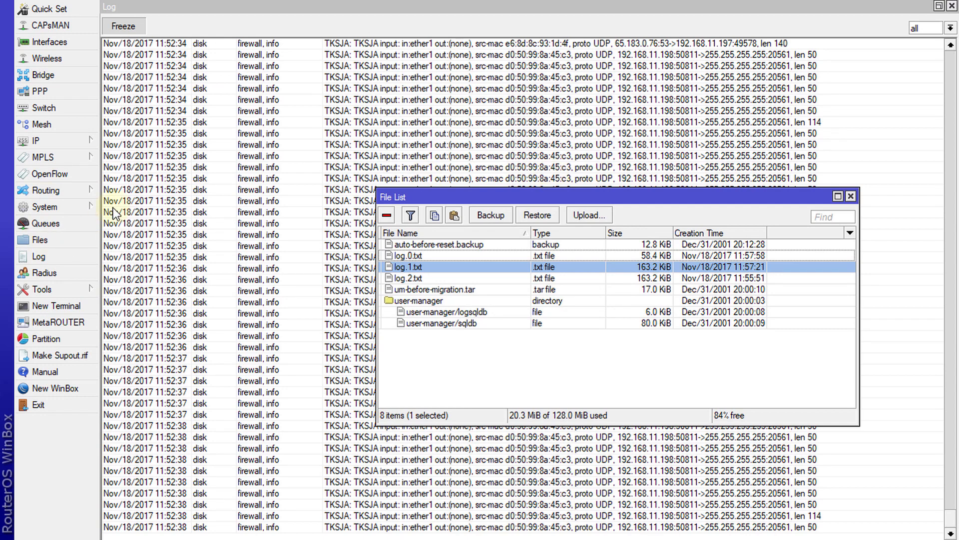
# Run '/system logging action add name=usb target=disk disk-file-name=disk1/log' in a new terminal
pyautogui.click(55, 306)
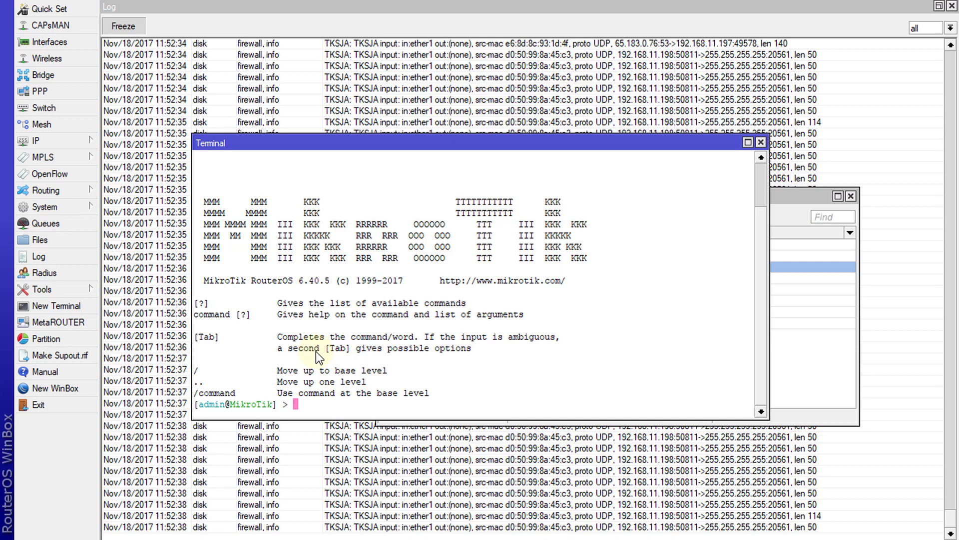
pyautogui.moveTo(299, 408)
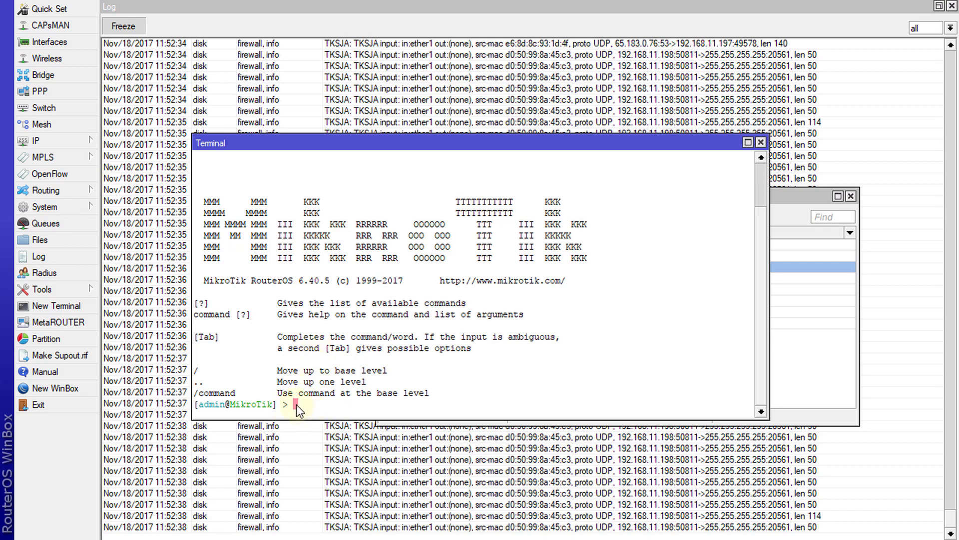
pyautogui.moveTo(307, 413)
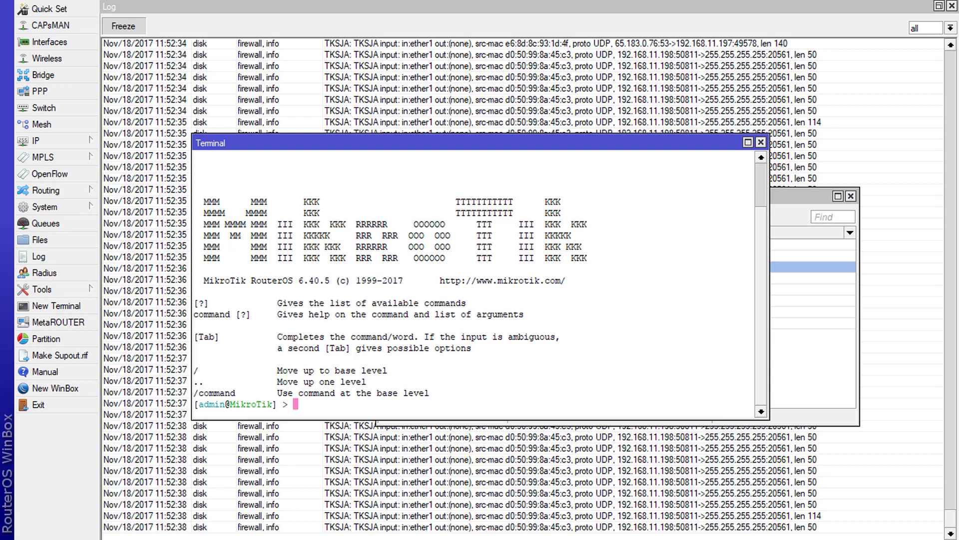
pyautogui.moveTo(412, 342)
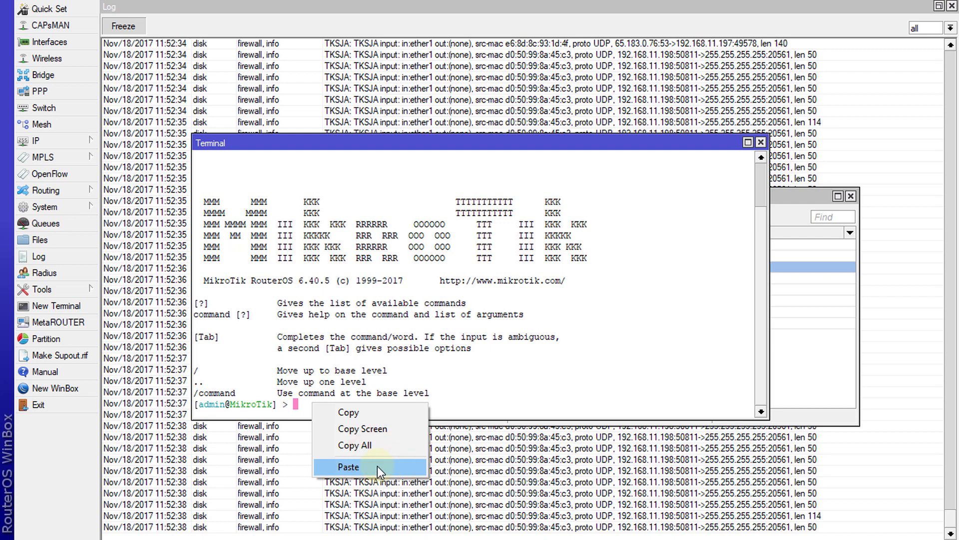
pyautogui.click(348, 466)
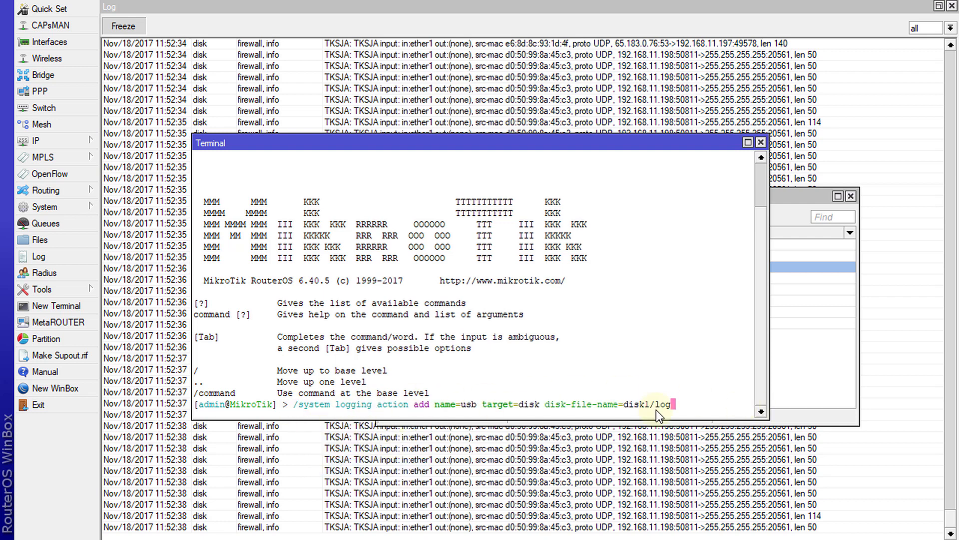
pyautogui.press('Return')
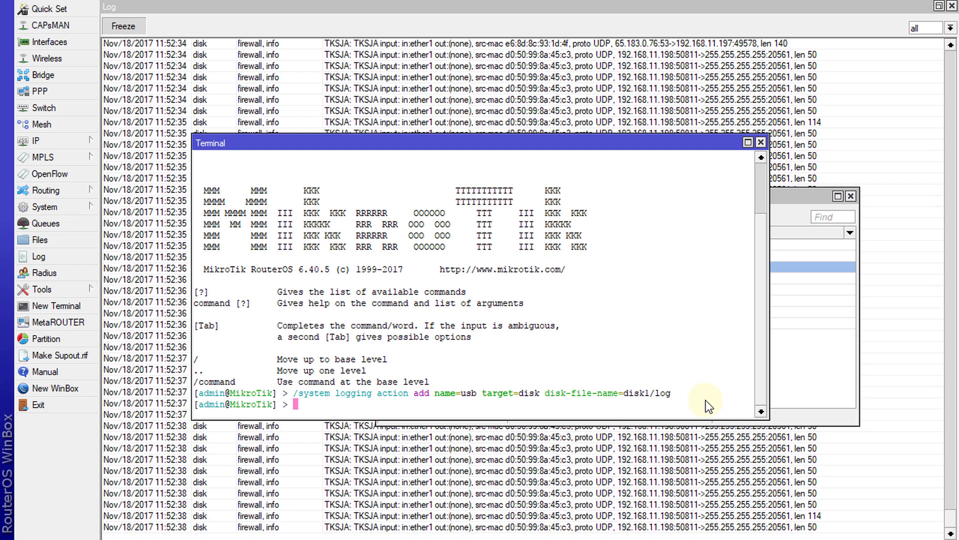
pyautogui.moveTo(457, 404)
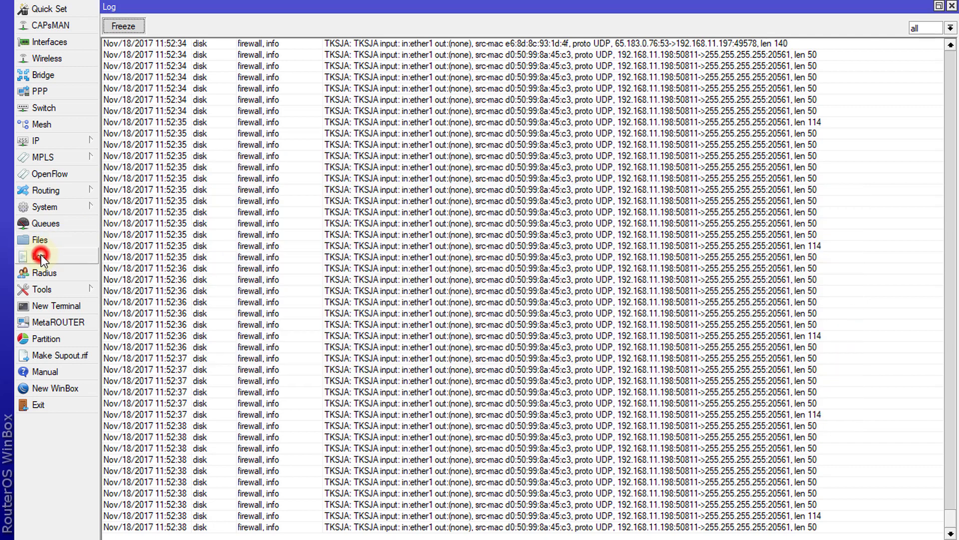
# Open the usb action under Logging > Actions and confirm it writes to disk1/log
pyautogui.click(44, 207)
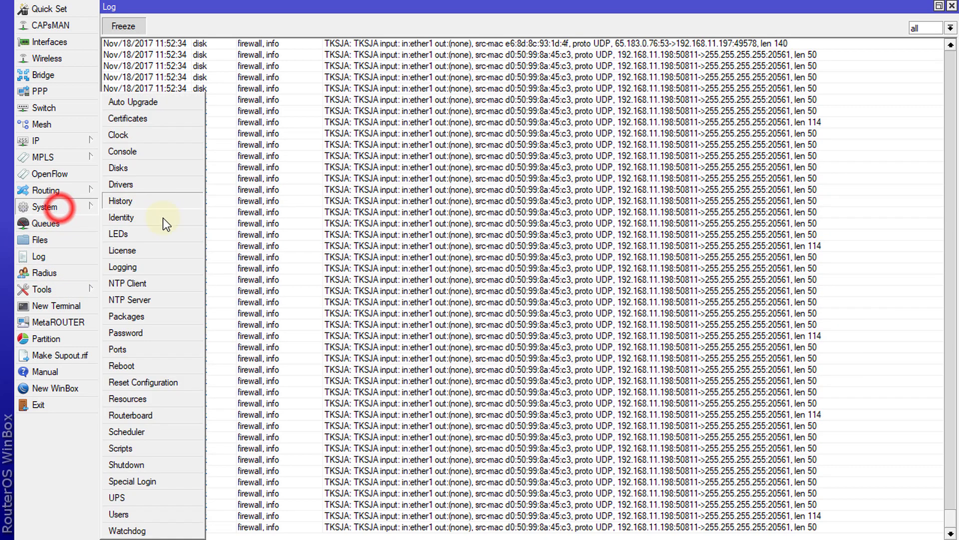
pyautogui.click(122, 267)
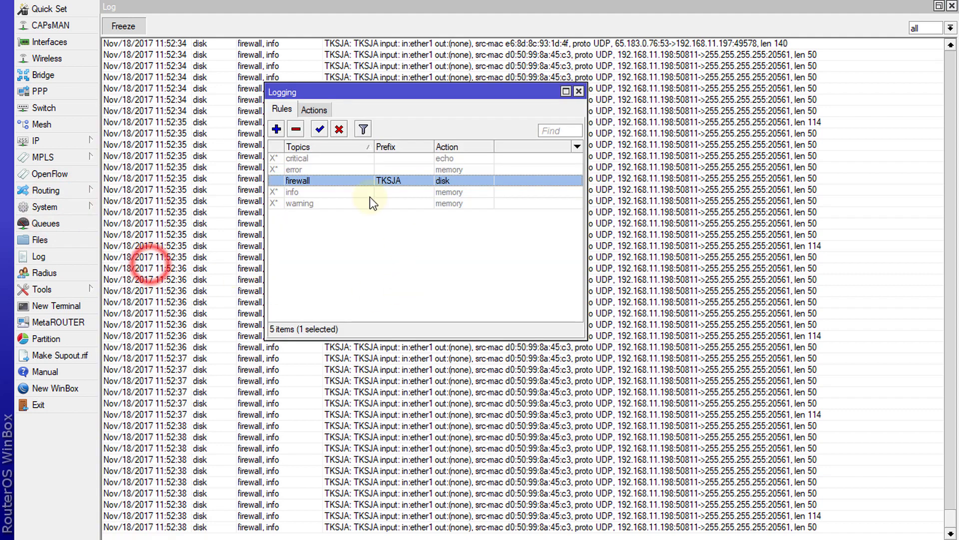
pyautogui.click(313, 109)
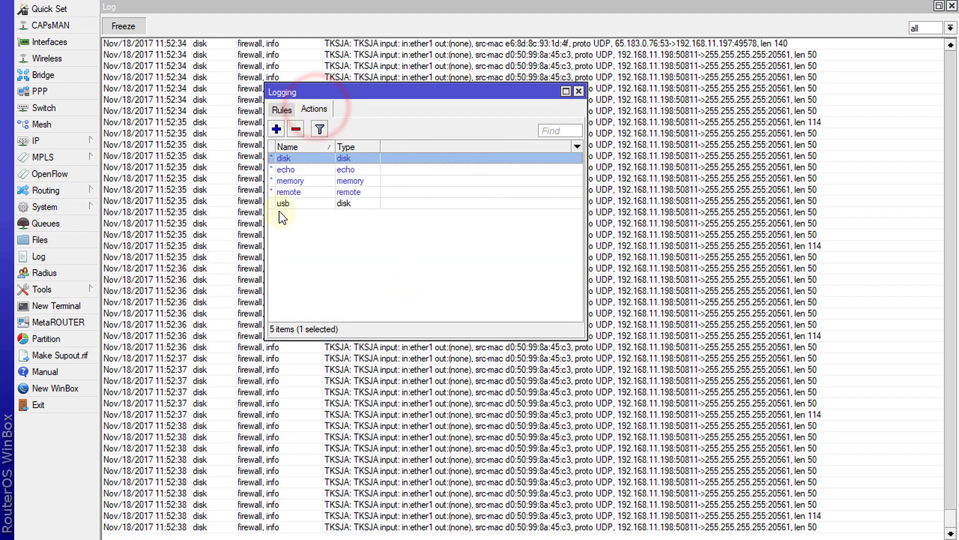
pyautogui.click(293, 203)
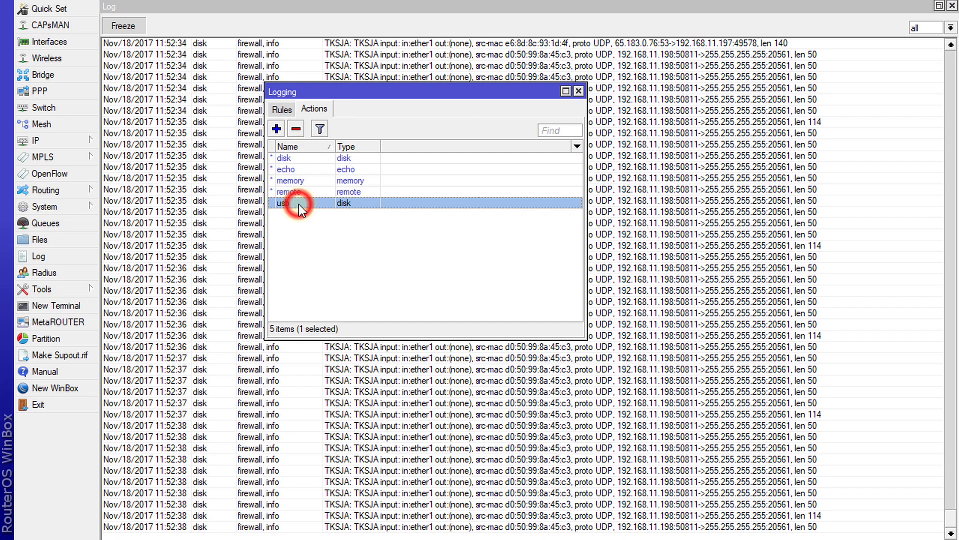
pyautogui.doubleClick(298, 202)
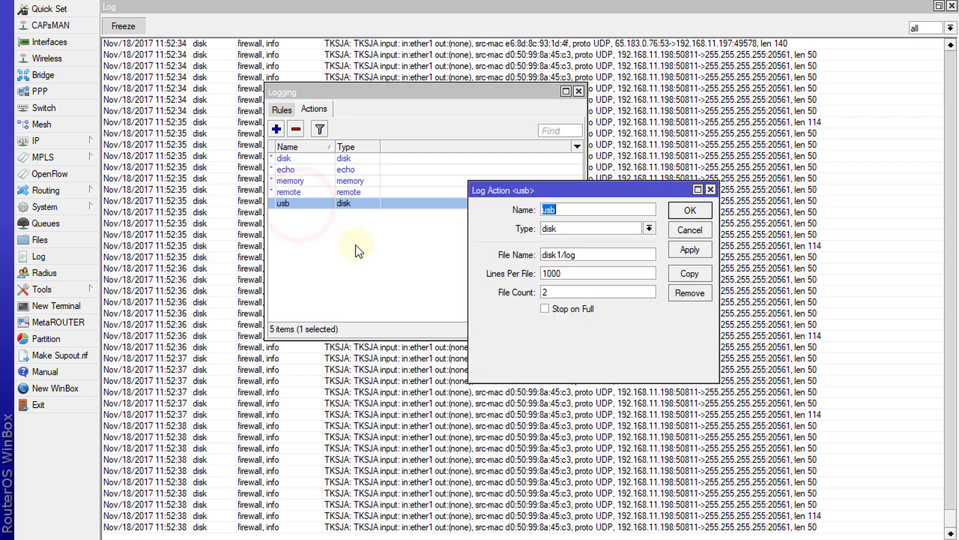
pyautogui.moveTo(689, 230)
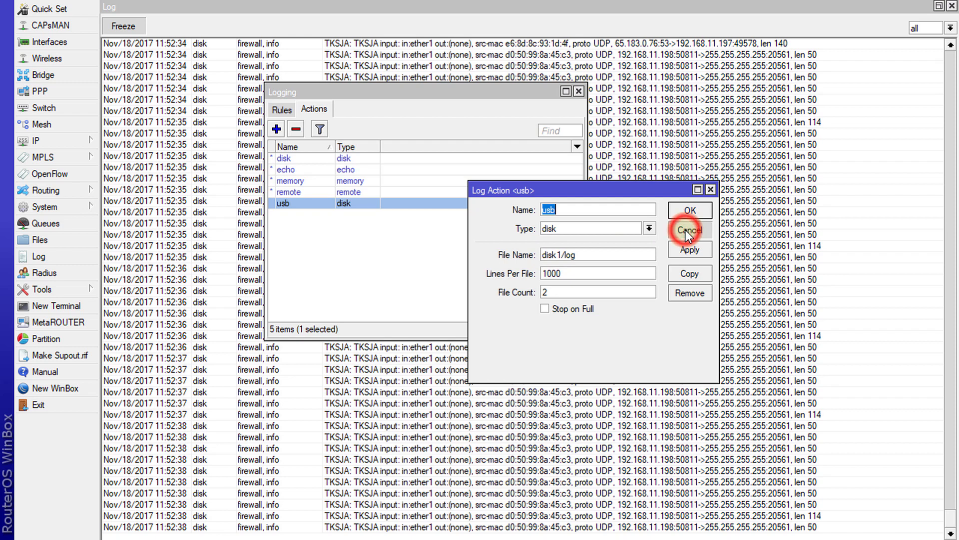
pyautogui.click(690, 232)
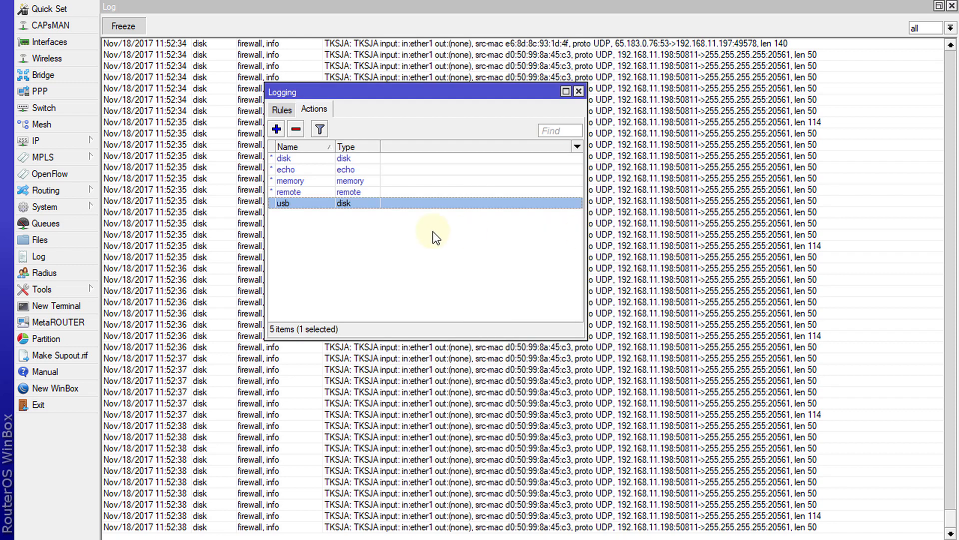
pyautogui.moveTo(91, 229)
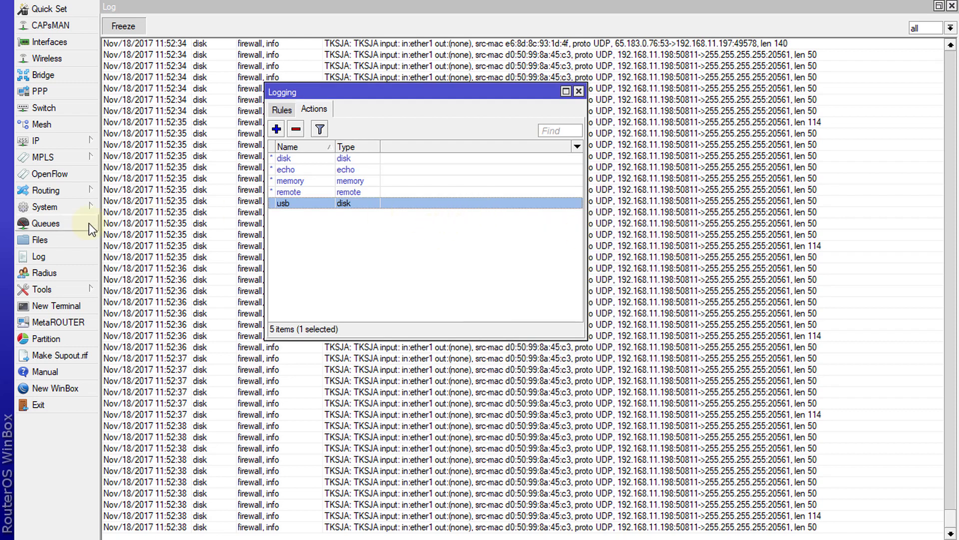
# Open System > Disks, select the 1900 MiB unformatted flash disk, and bring up its format options
pyautogui.click(44, 206)
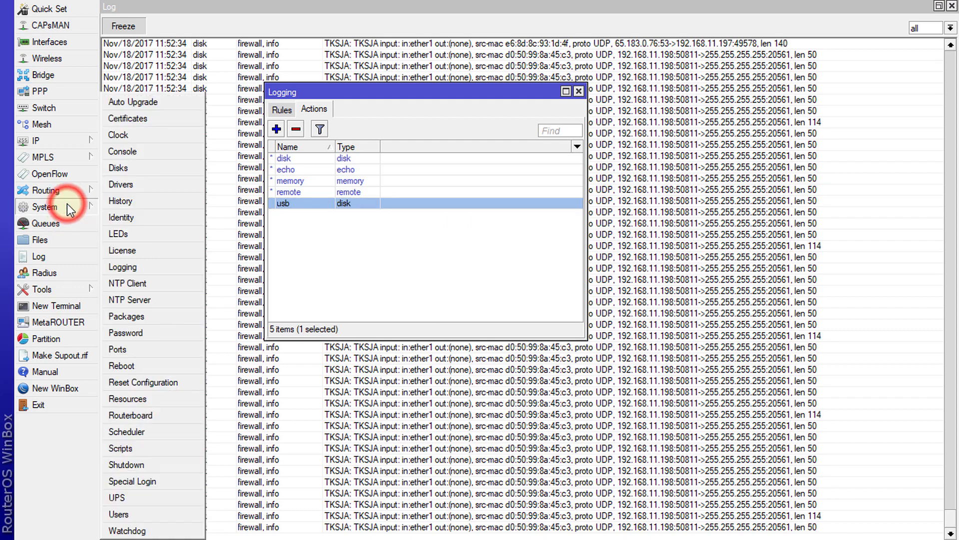
pyautogui.click(118, 168)
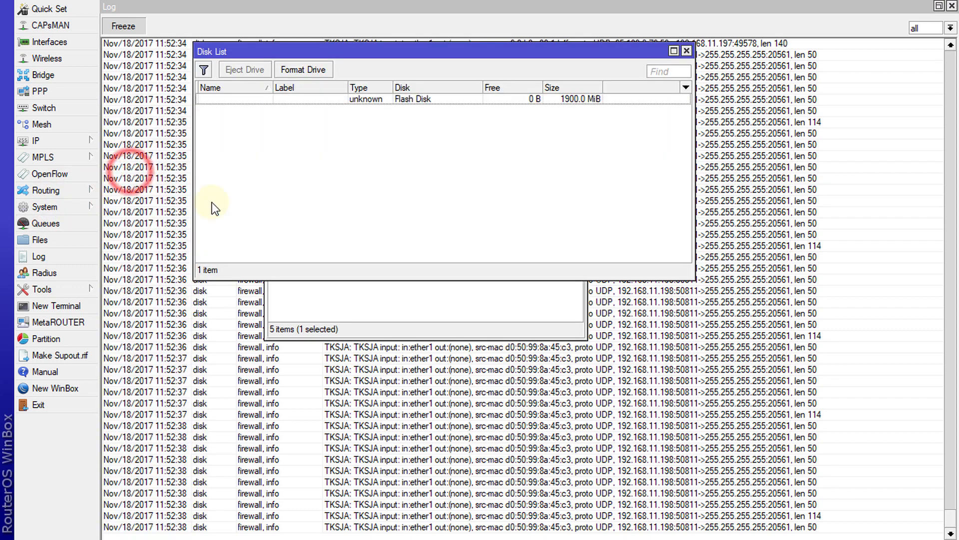
pyautogui.moveTo(370, 109)
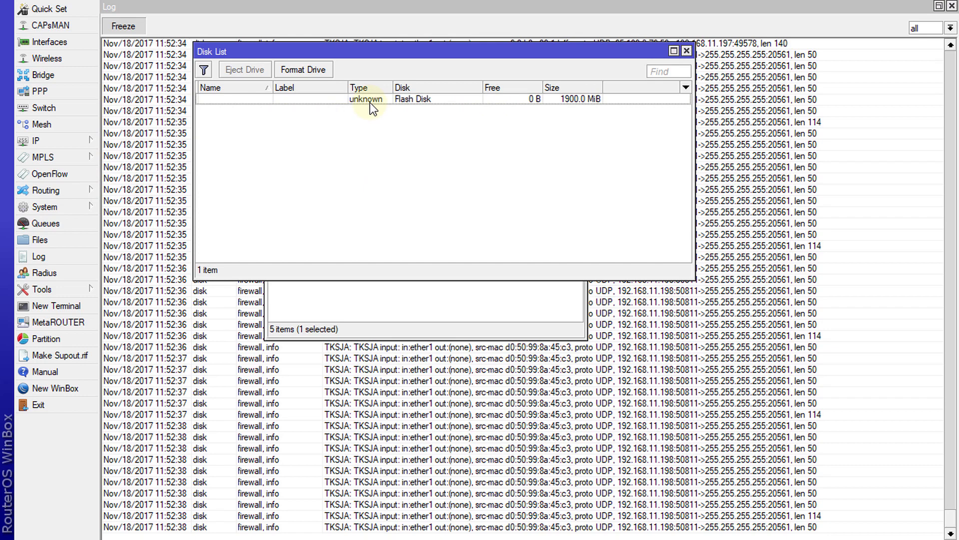
pyautogui.click(367, 99)
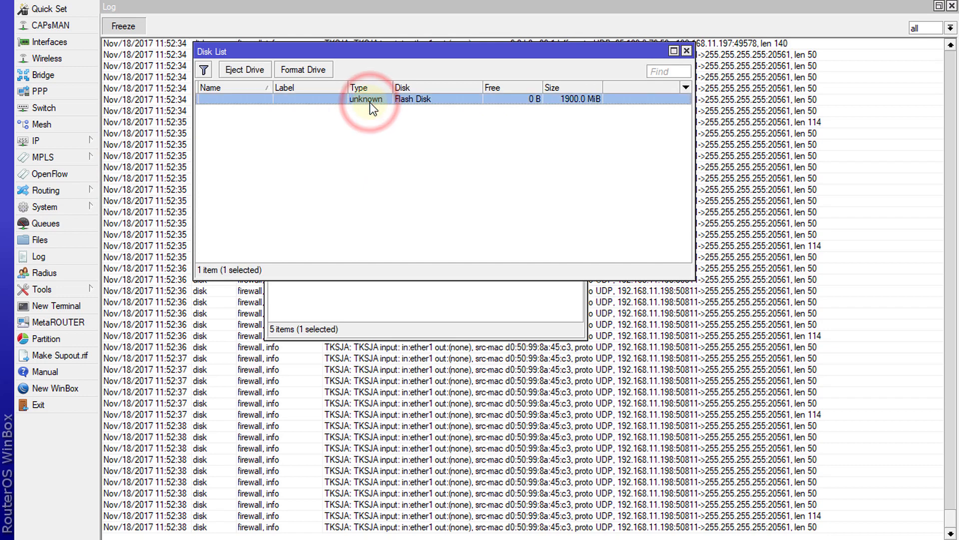
pyautogui.moveTo(303, 69)
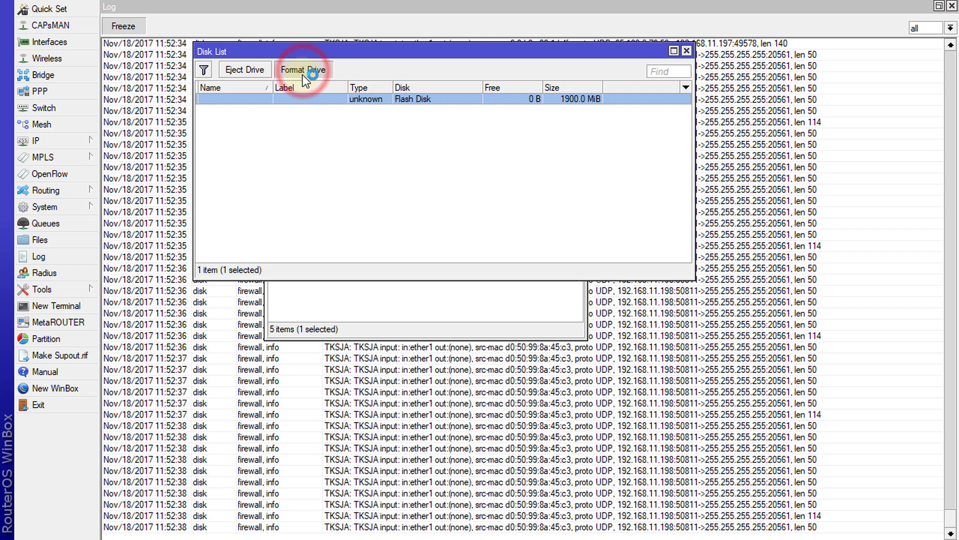
pyautogui.moveTo(420, 108)
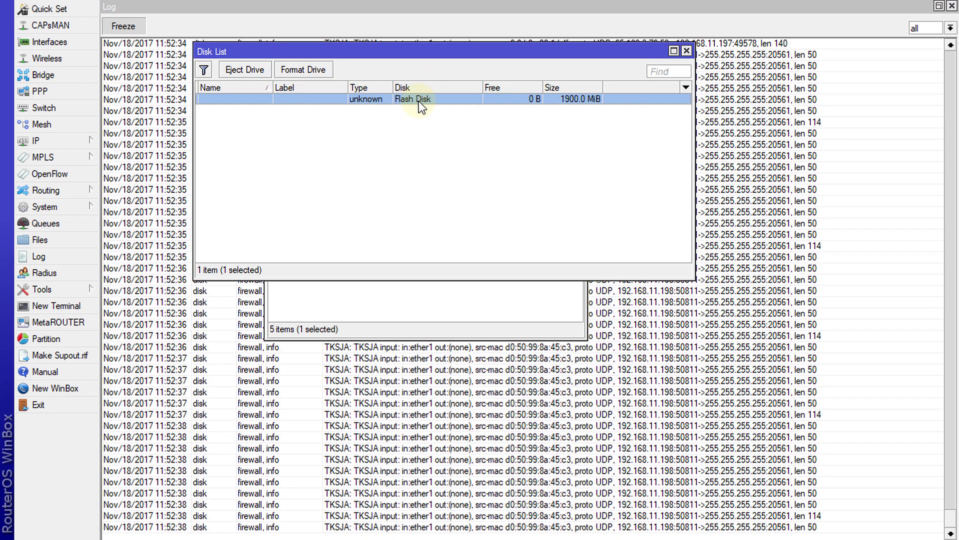
pyautogui.moveTo(310, 104)
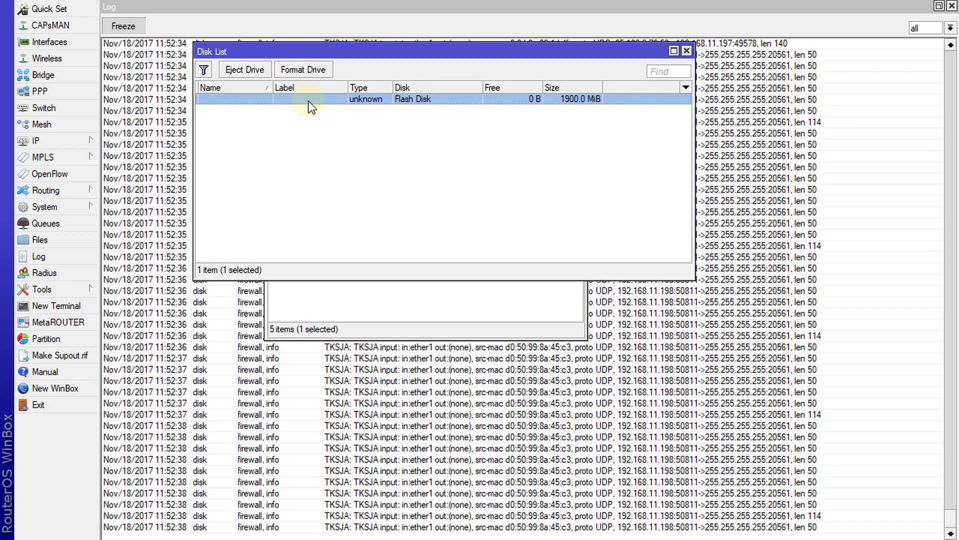
pyautogui.click(304, 69)
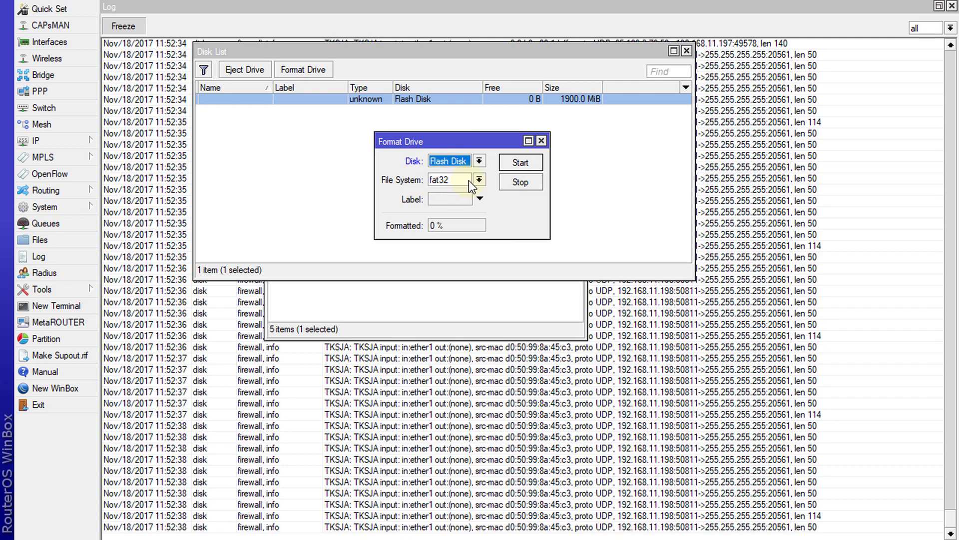
# Format the flash disk as fat32 into disk1 (1870.3 MiB free) and close the Disk List
pyautogui.click(480, 179)
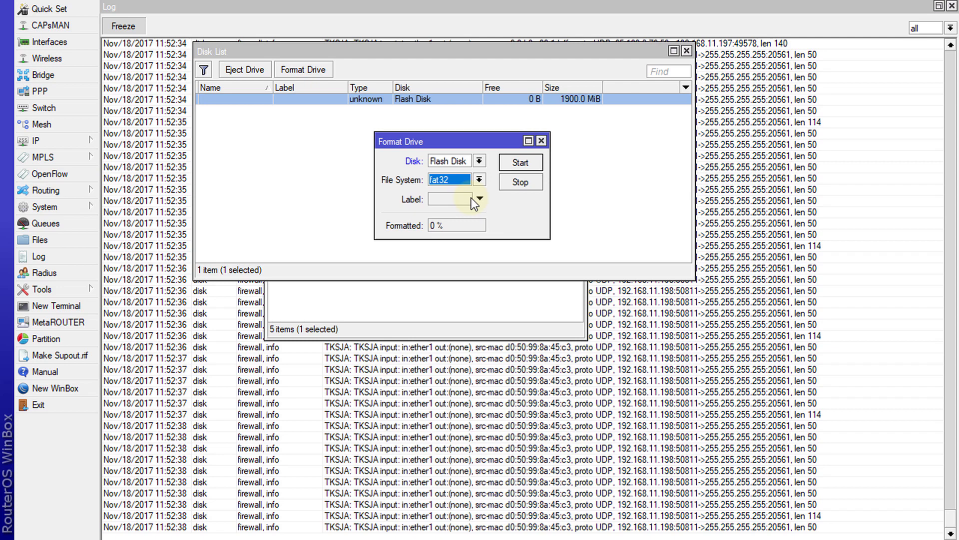
pyautogui.moveTo(520, 162)
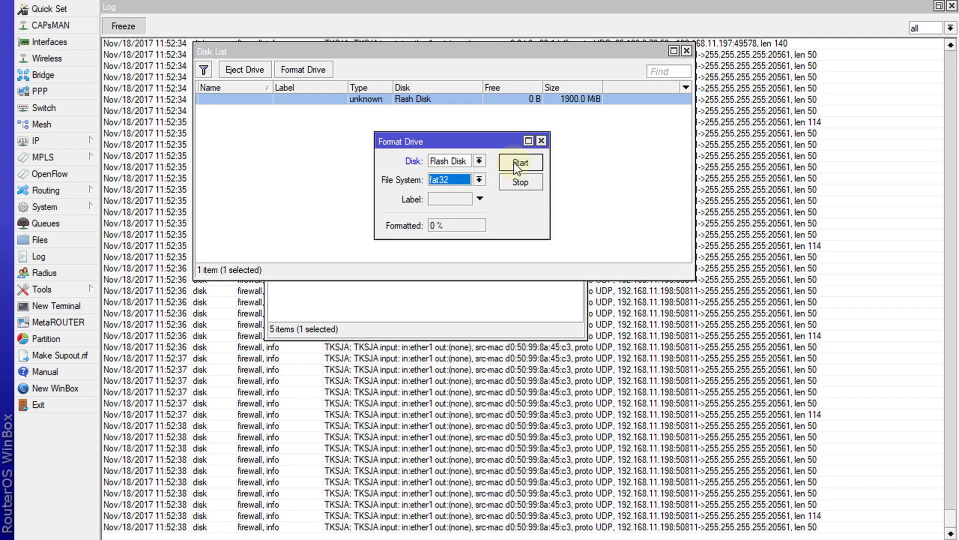
pyautogui.moveTo(450, 205)
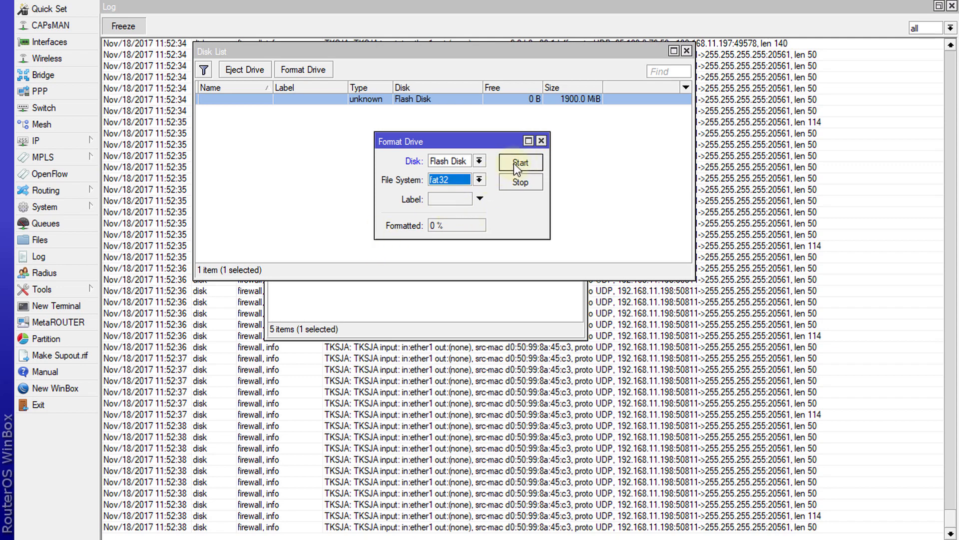
pyautogui.click(520, 162)
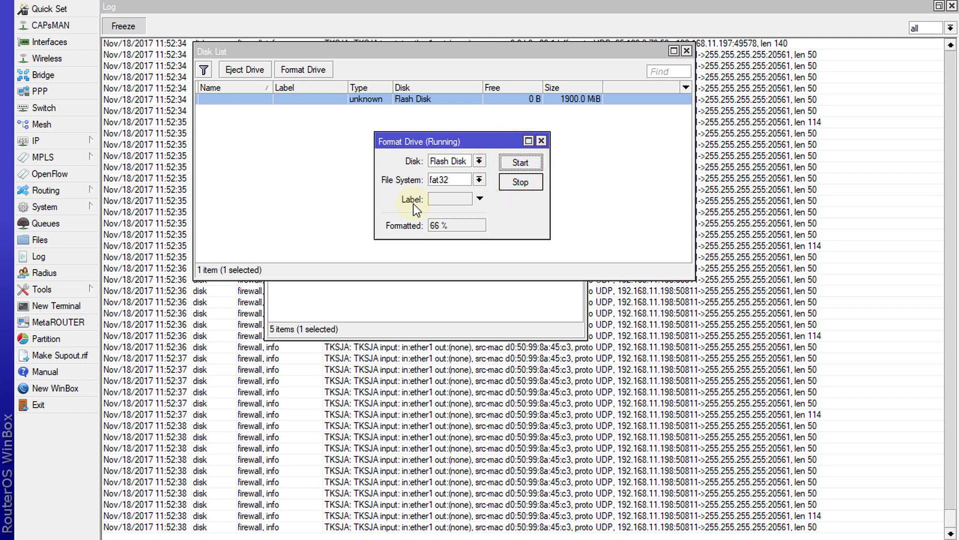
pyautogui.click(541, 140)
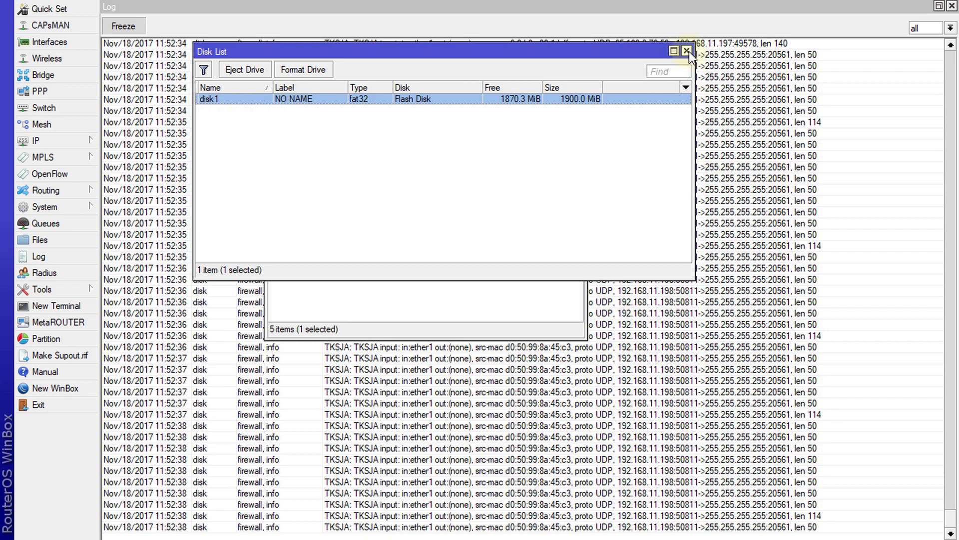
pyautogui.click(688, 51)
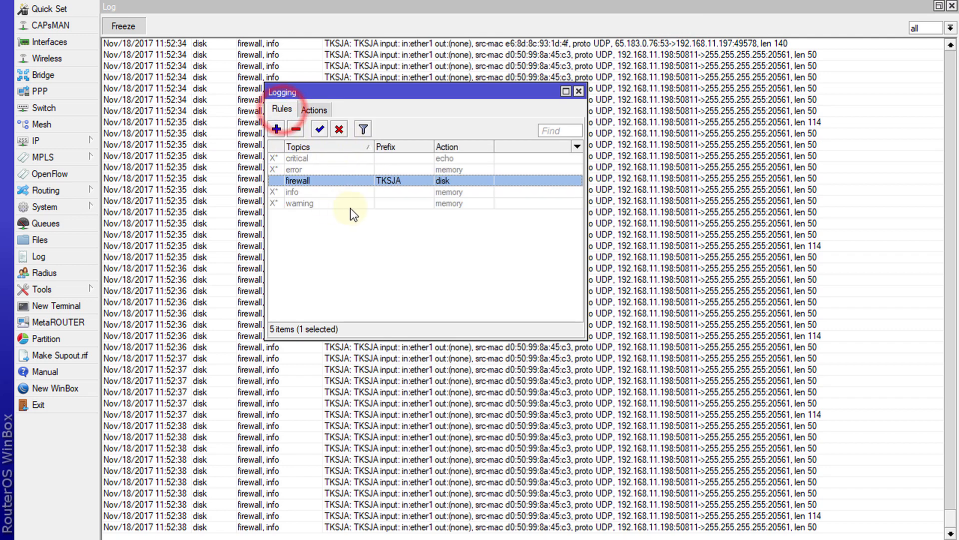
pyautogui.moveTo(25, 180)
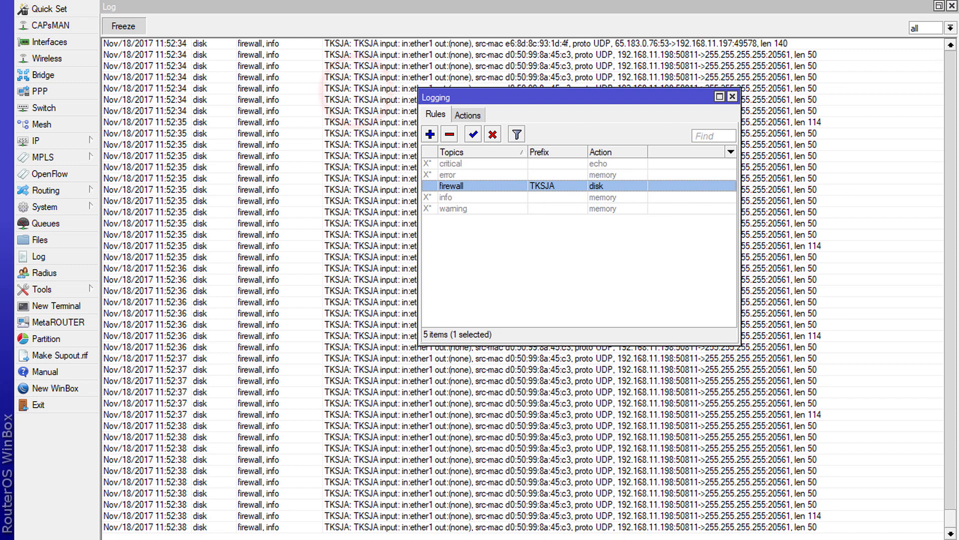
pyautogui.moveTo(55, 239)
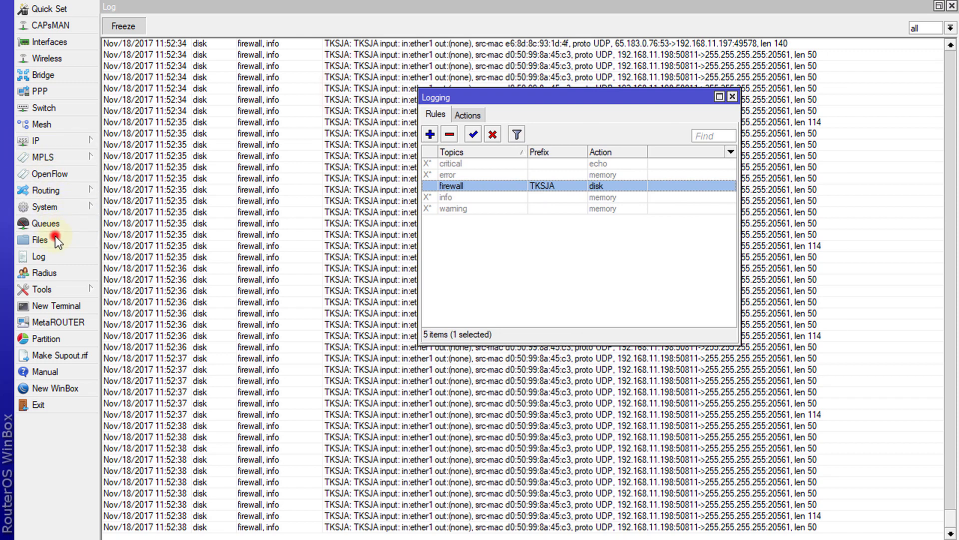
# Show the Files list with disk1 and open the firewall logging rule's settings
pyautogui.click(41, 240)
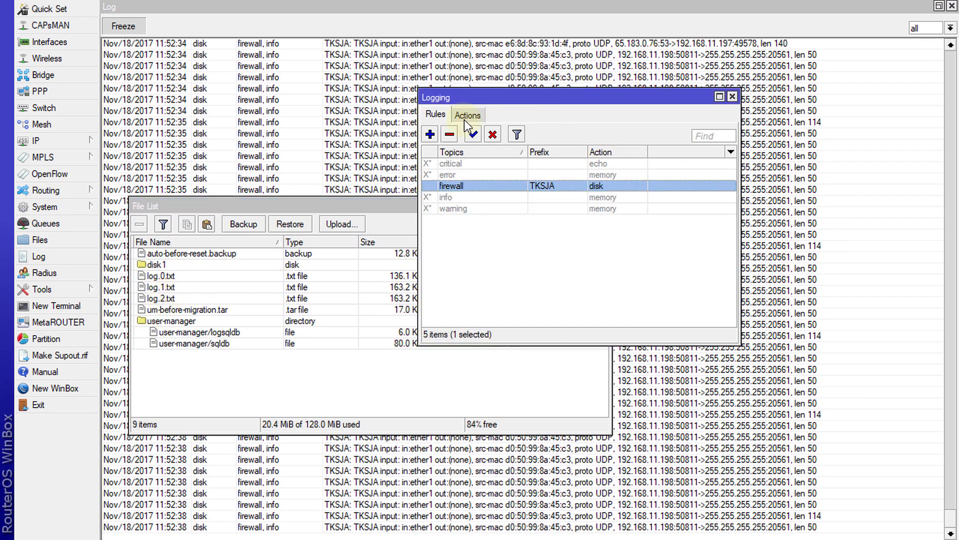
pyautogui.doubleClick(451, 185)
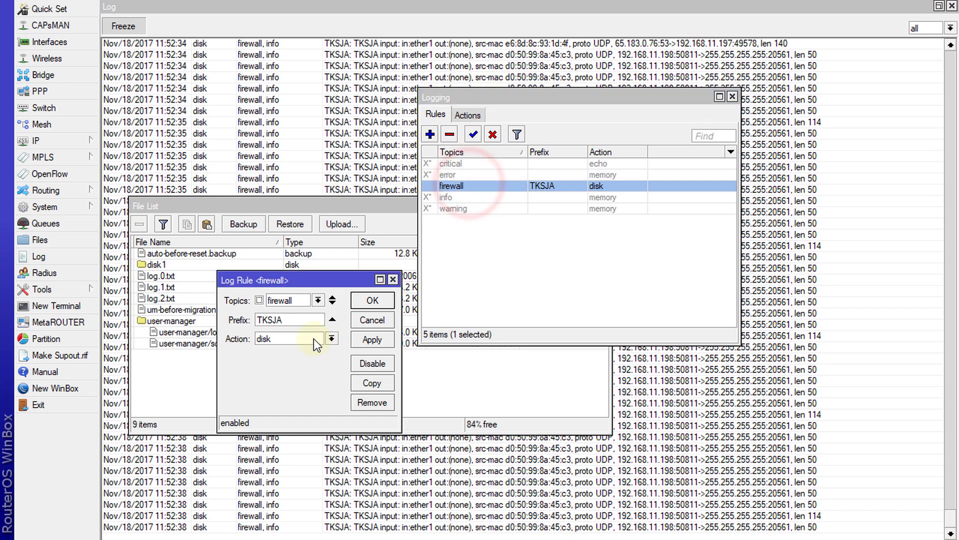
# Set the firewall log rule's Action to usb and confirm with OK
pyautogui.click(331, 338)
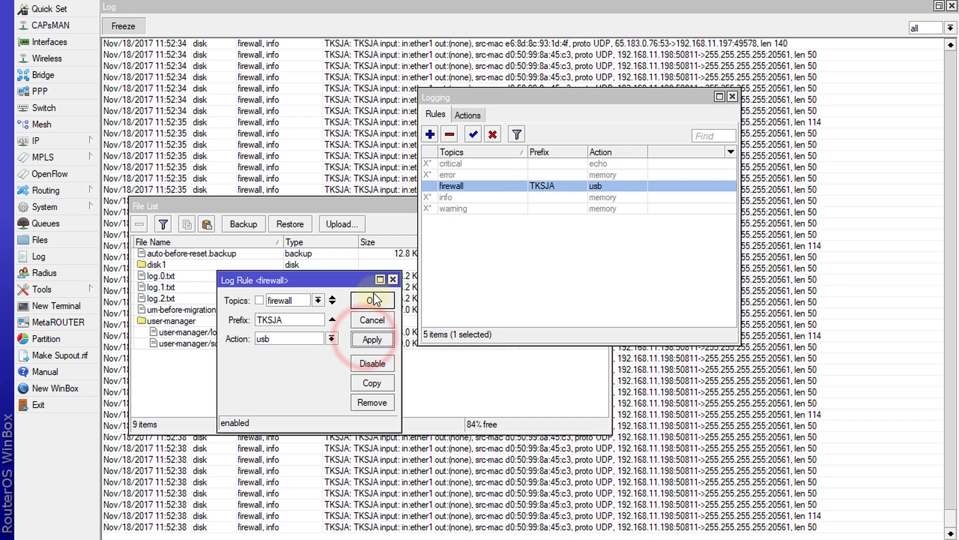
pyautogui.click(370, 300)
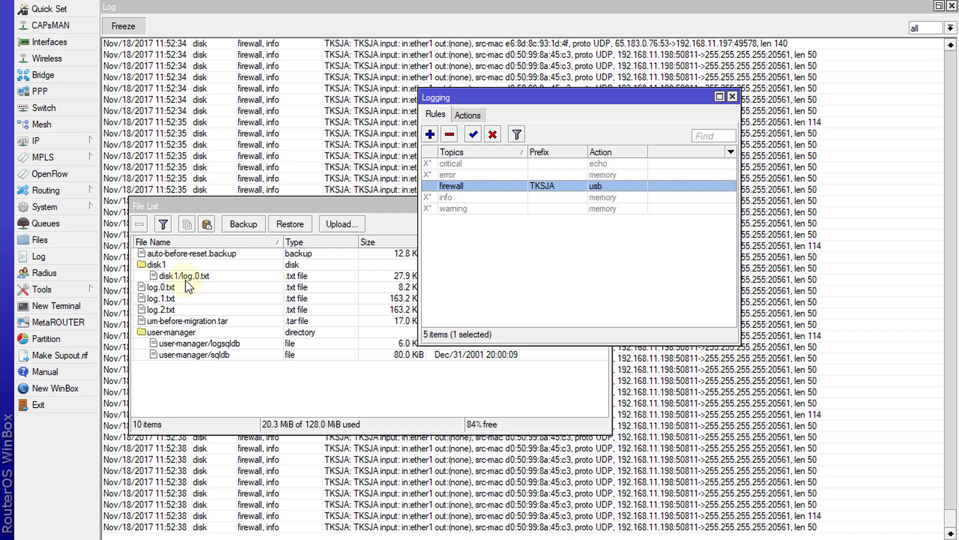
pyautogui.moveTo(324, 285)
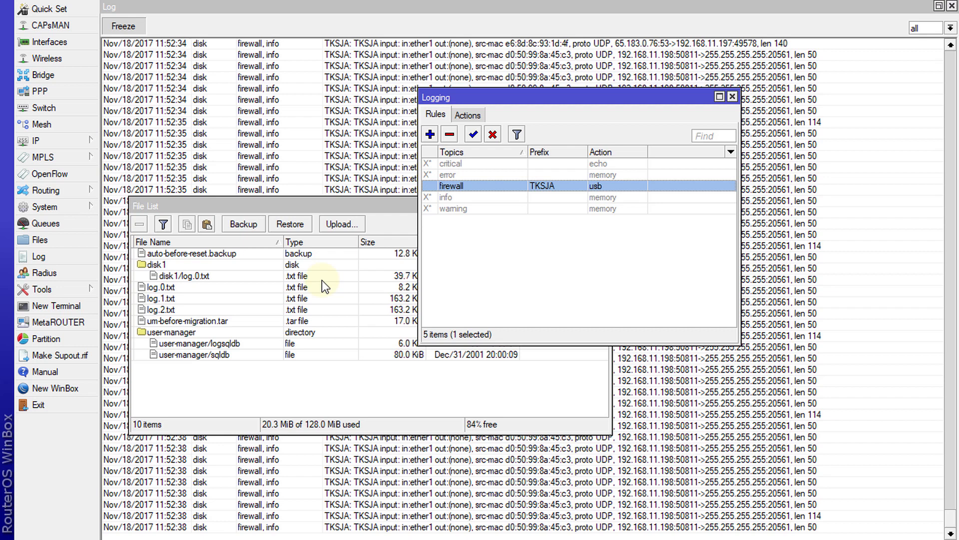
pyautogui.moveTo(496, 271)
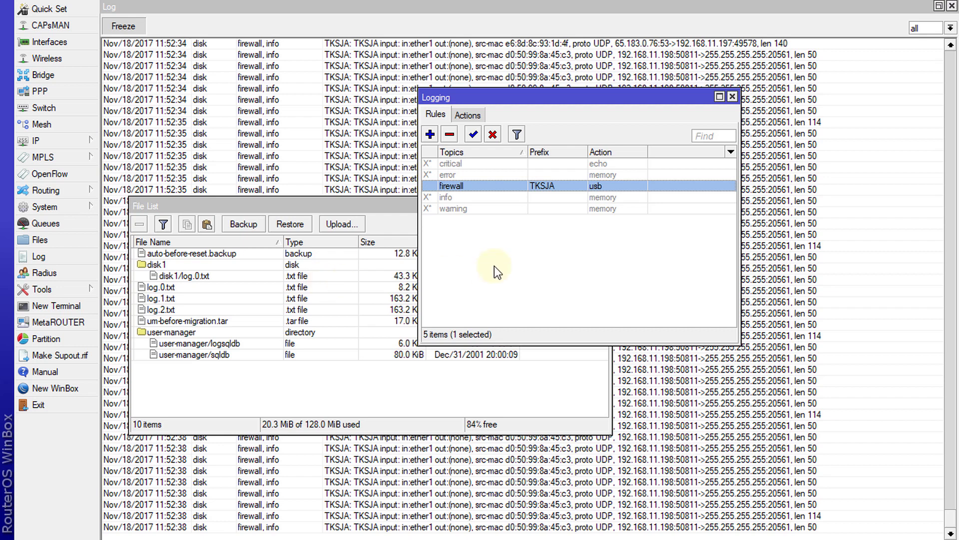